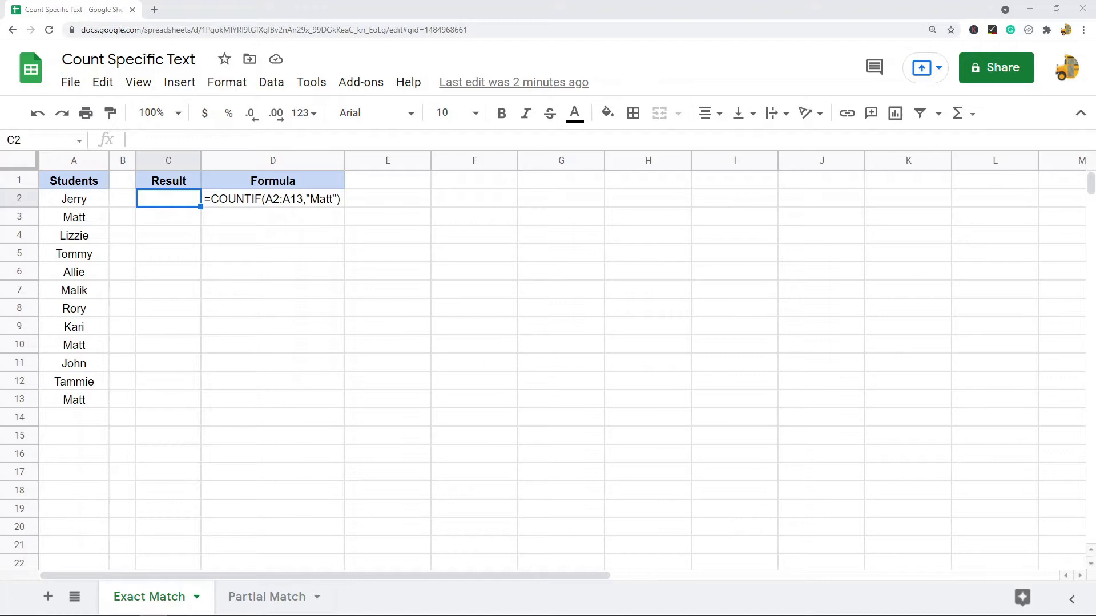
mouse_move(514, 339)
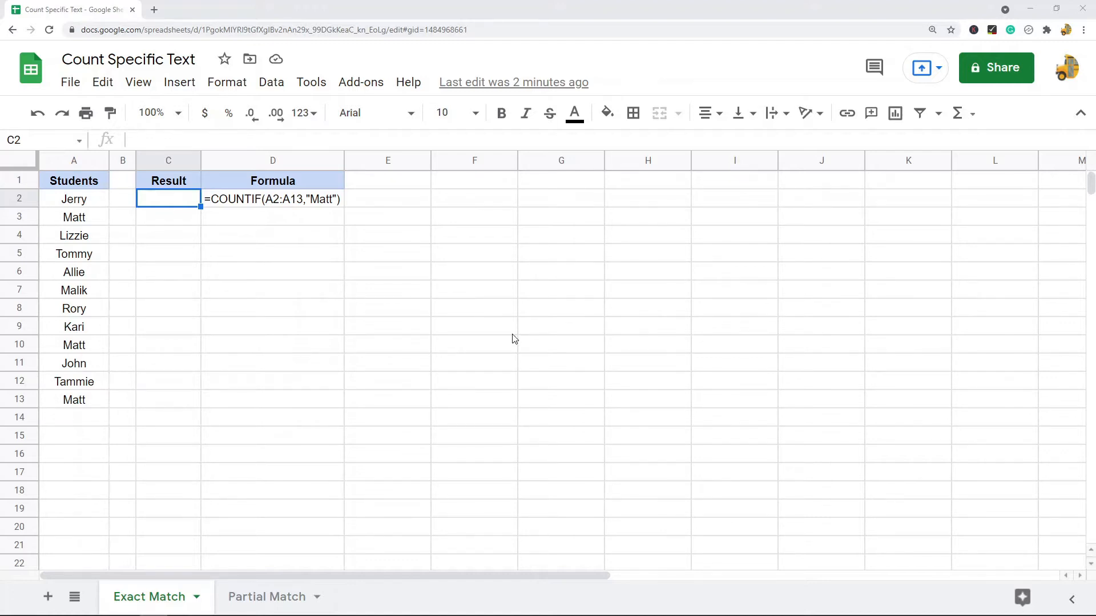
mouse_move(142, 247)
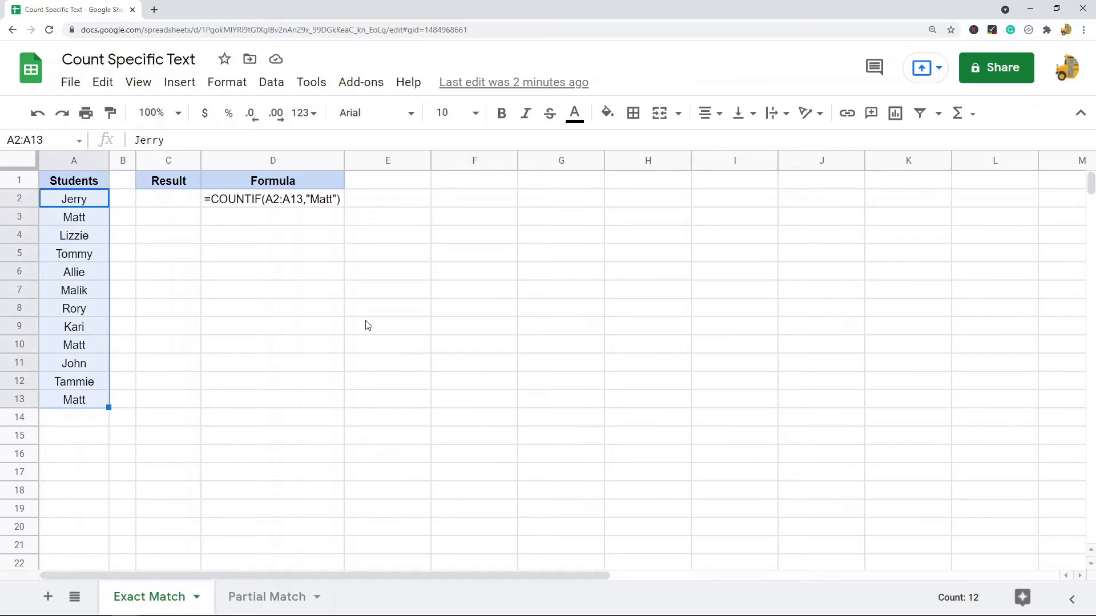
mouse_move(436, 356)
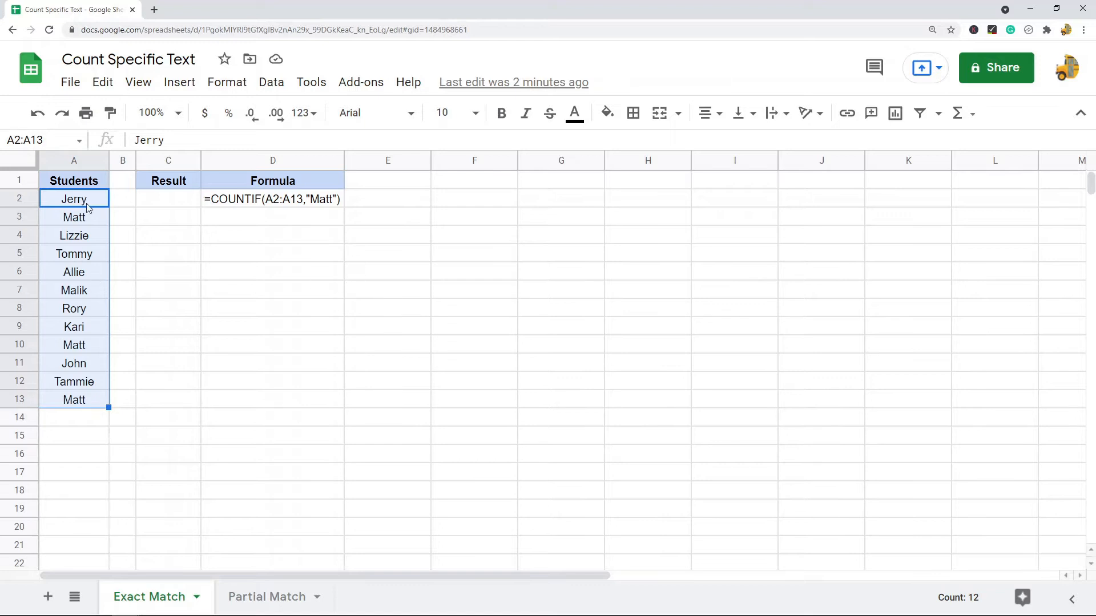
mouse_move(305, 436)
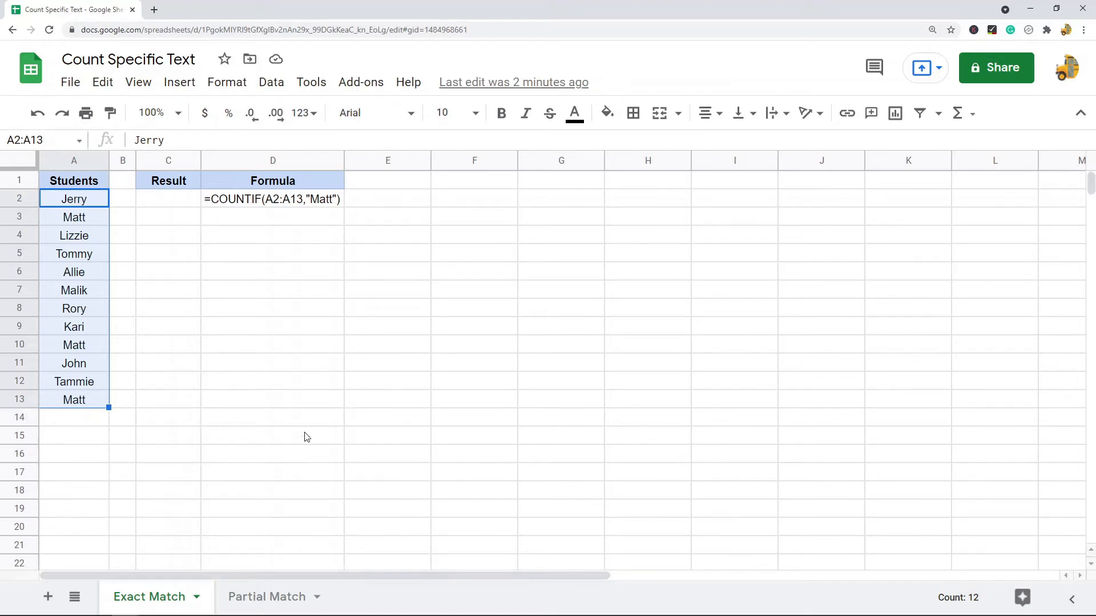
mouse_move(229, 381)
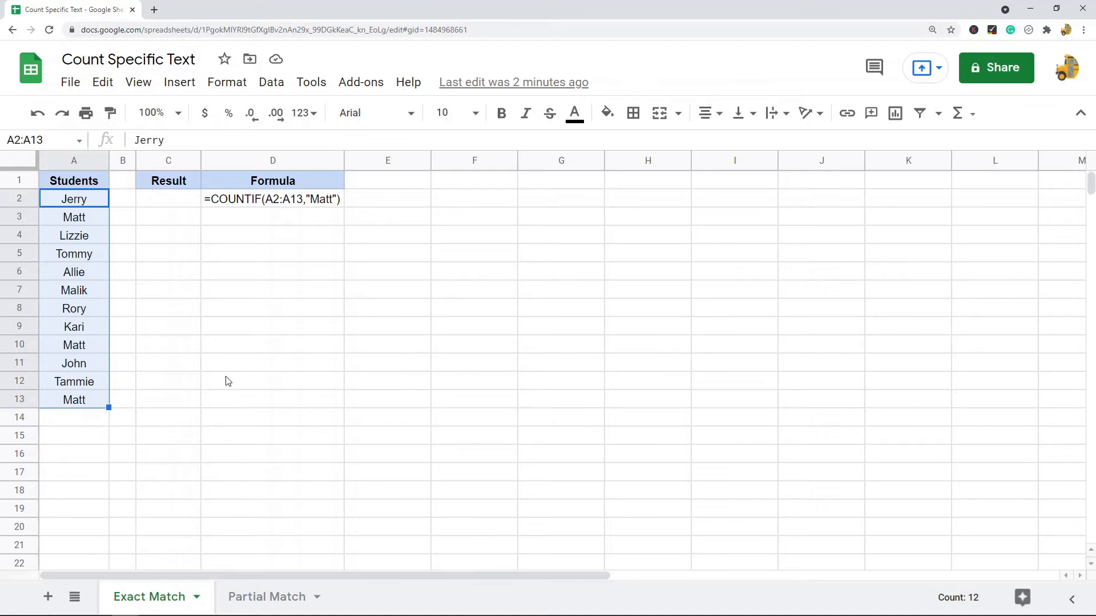
mouse_move(338, 244)
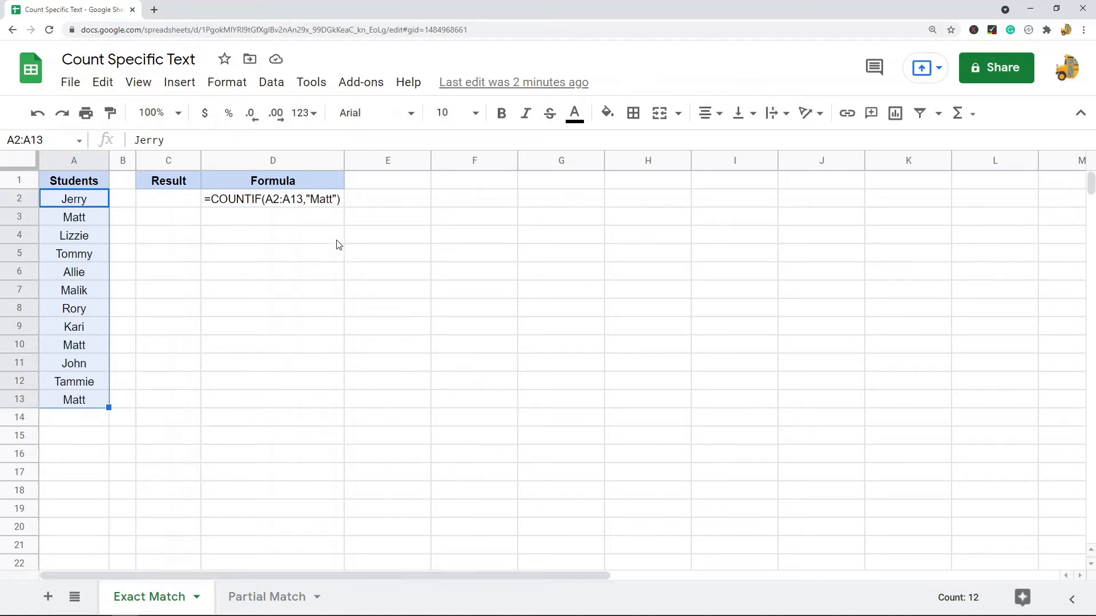
Enter =COUNTIF(A2:A13,"Matt") in C2, returning a count of 3
click(168, 199)
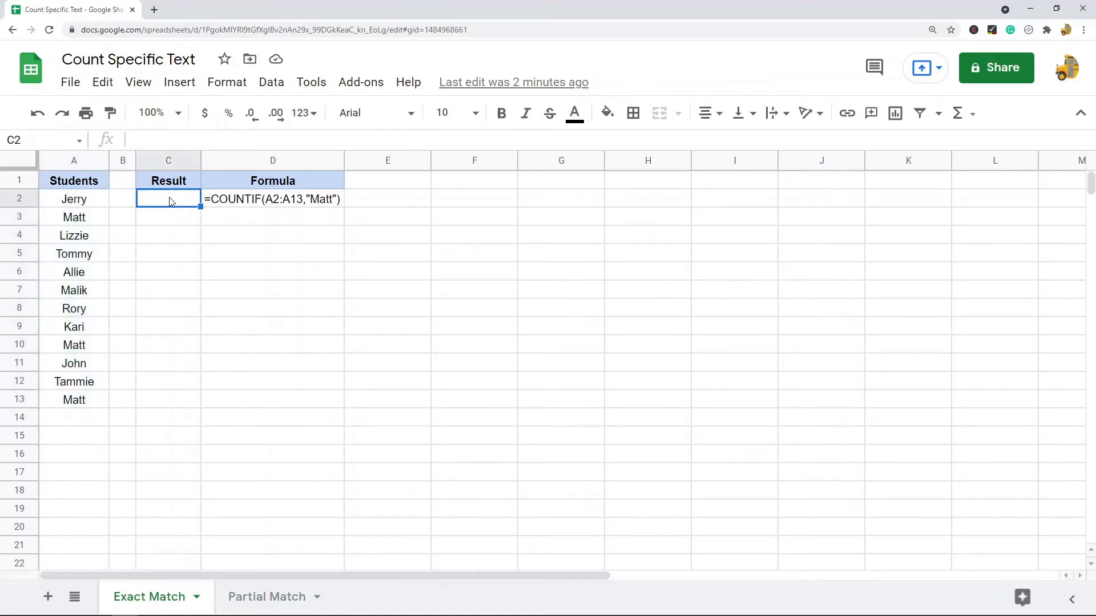
text(=)
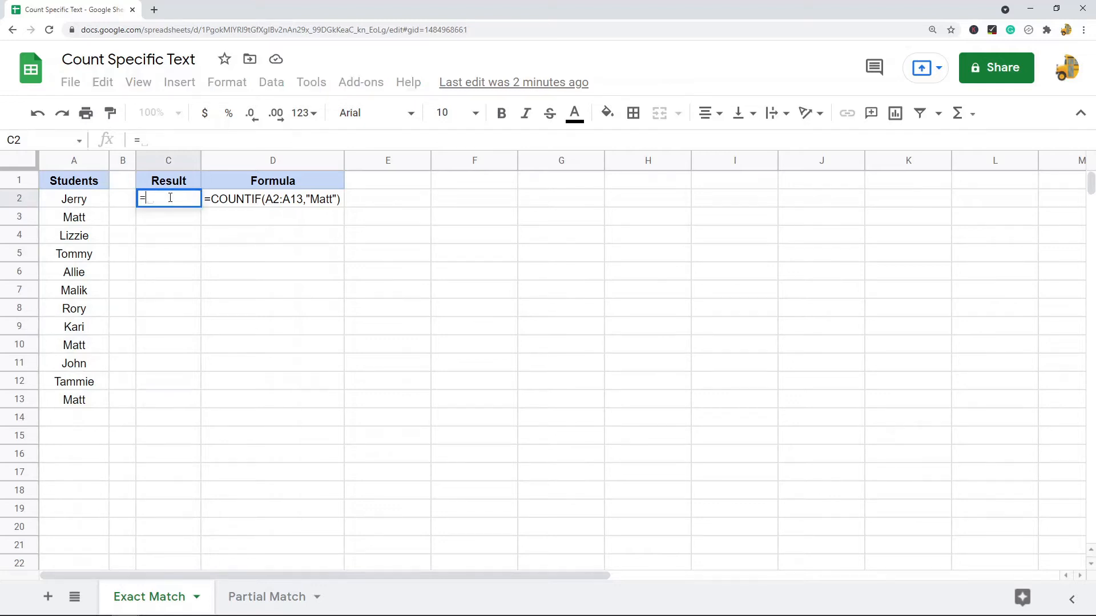
text(COUNTIF()
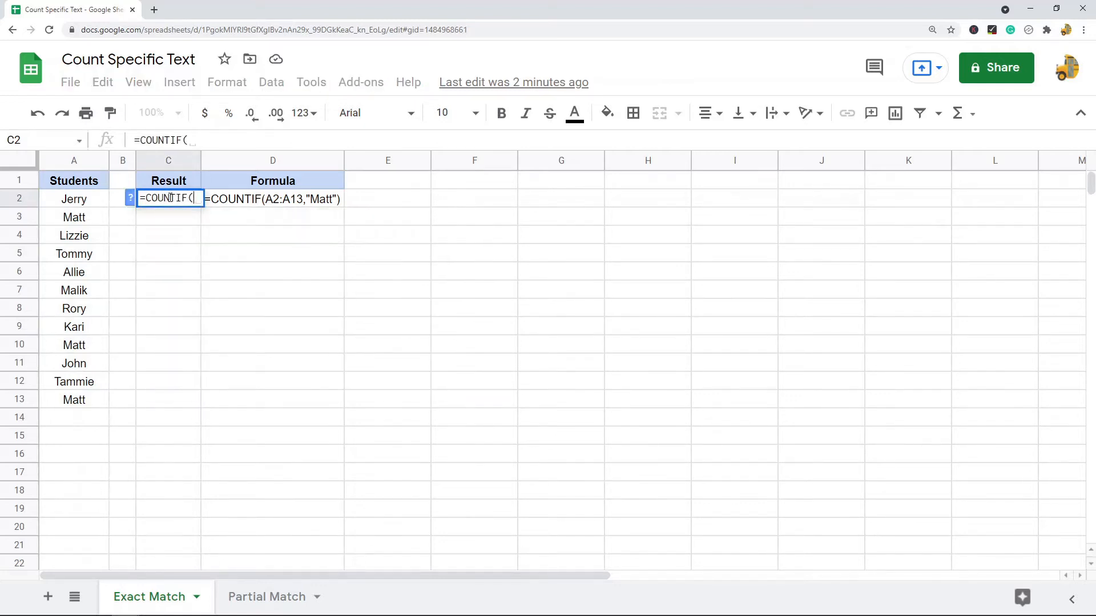
click(73, 199)
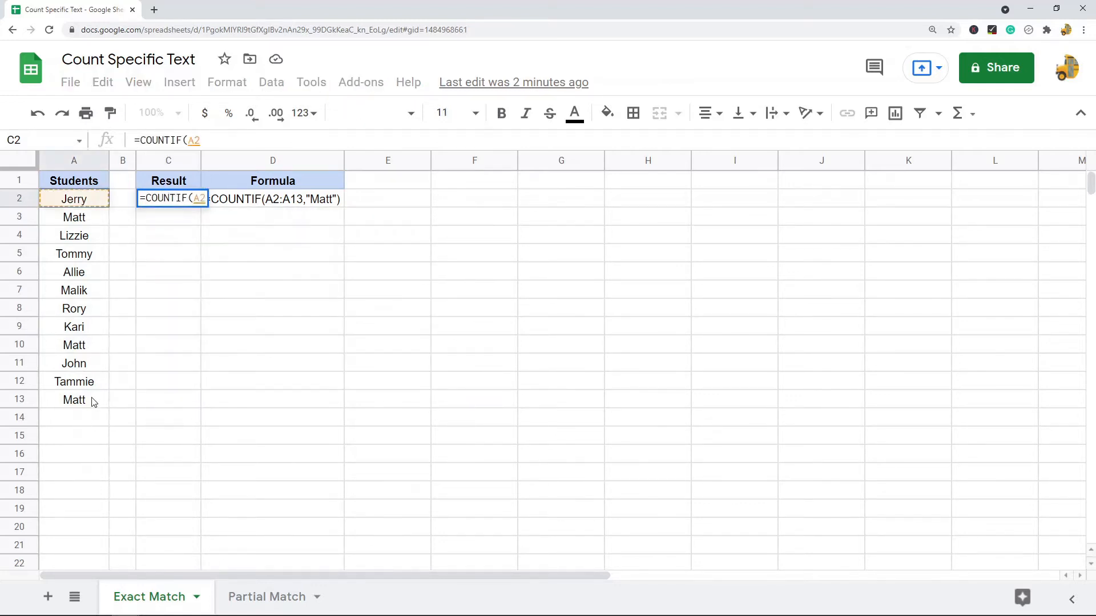
drag(73, 198, 73, 399)
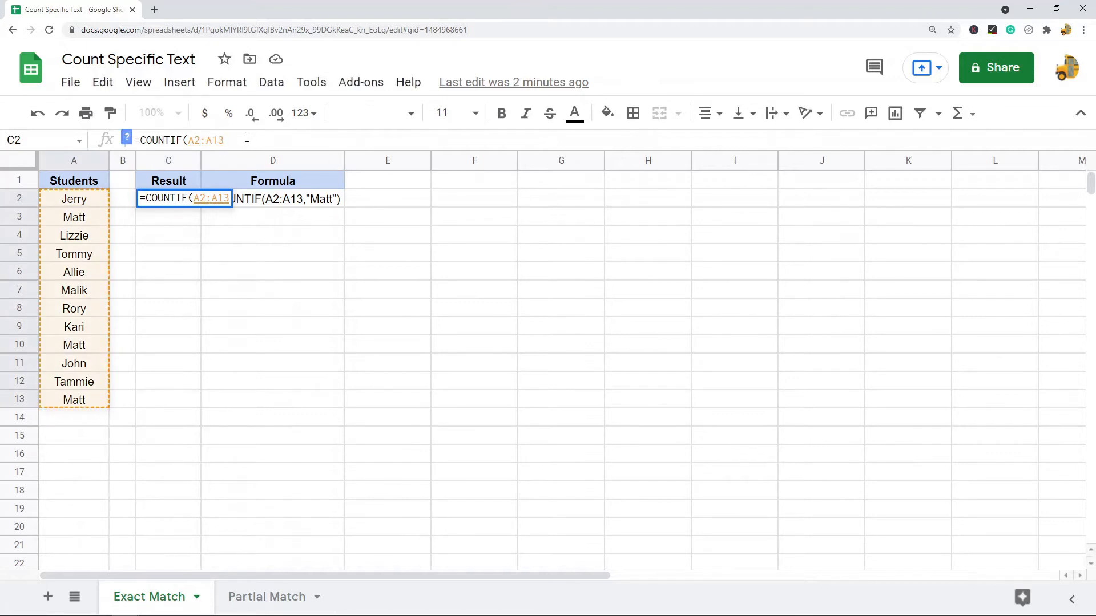
text(,")
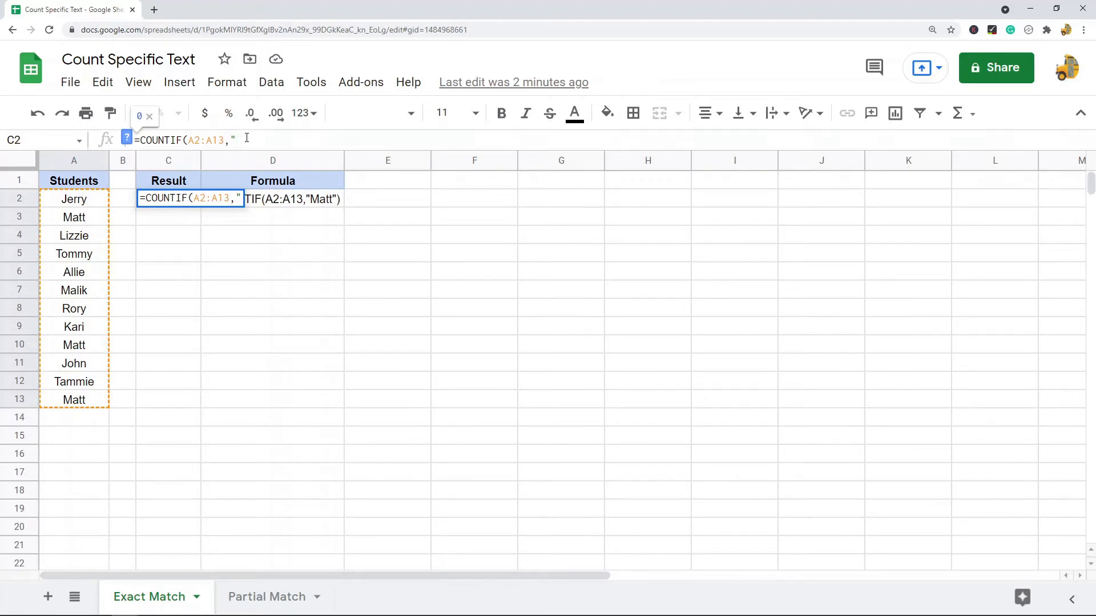
text(Matt)
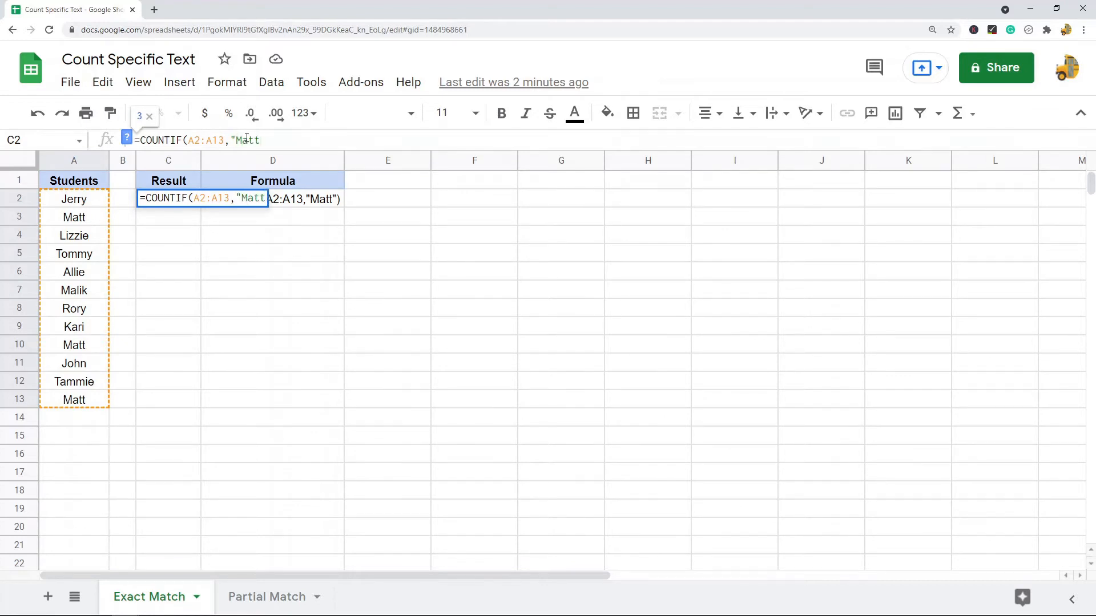
key(Enter)
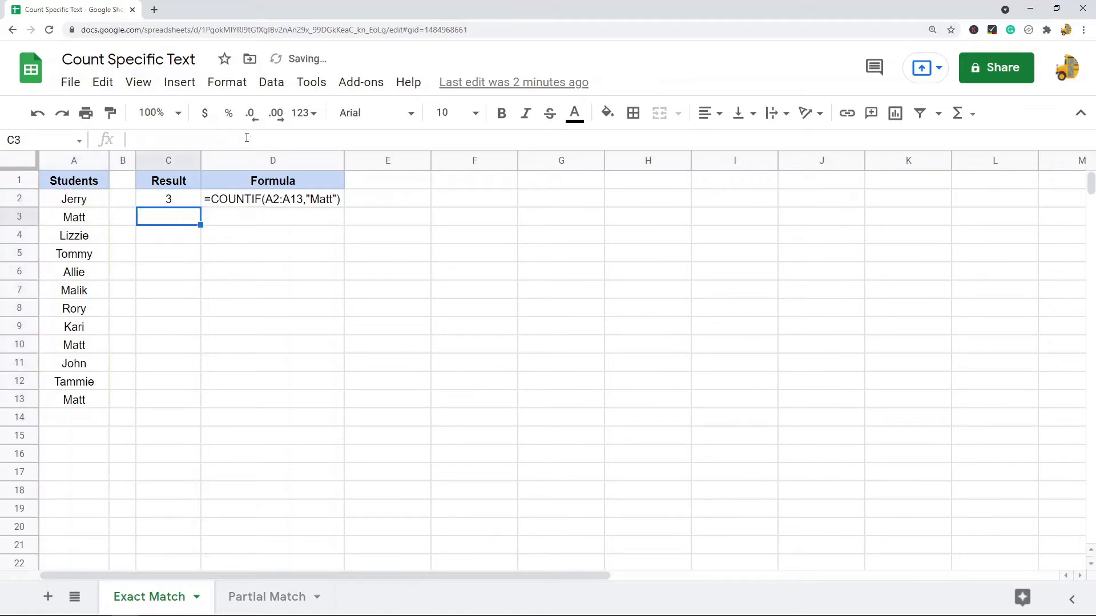
Fill the Matt cell in A3 with yellow from the Fill color palette
click(73, 217)
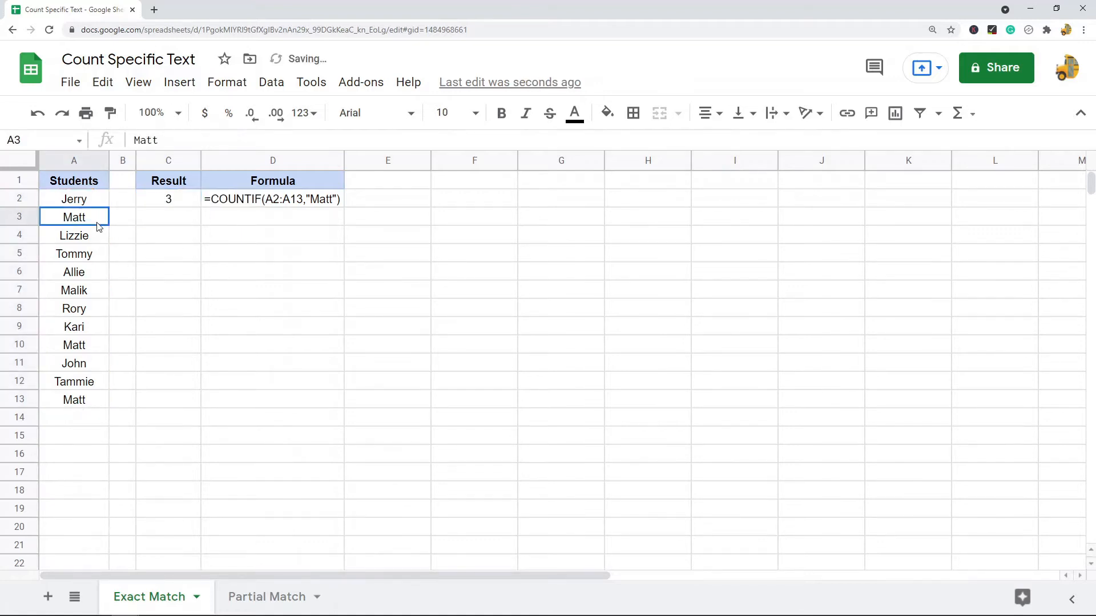
click(605, 112)
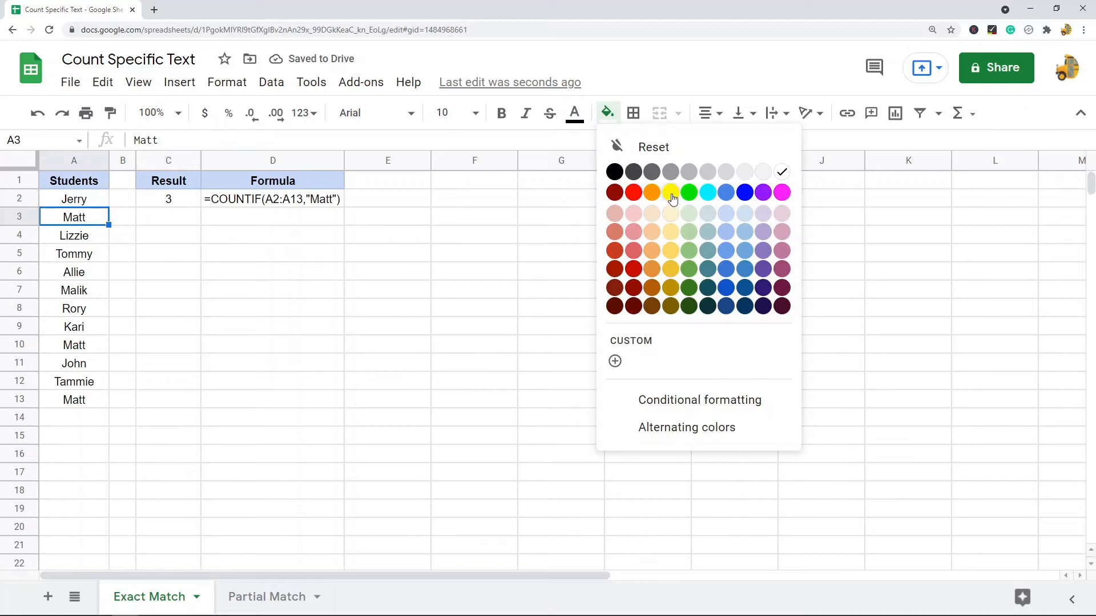
click(672, 192)
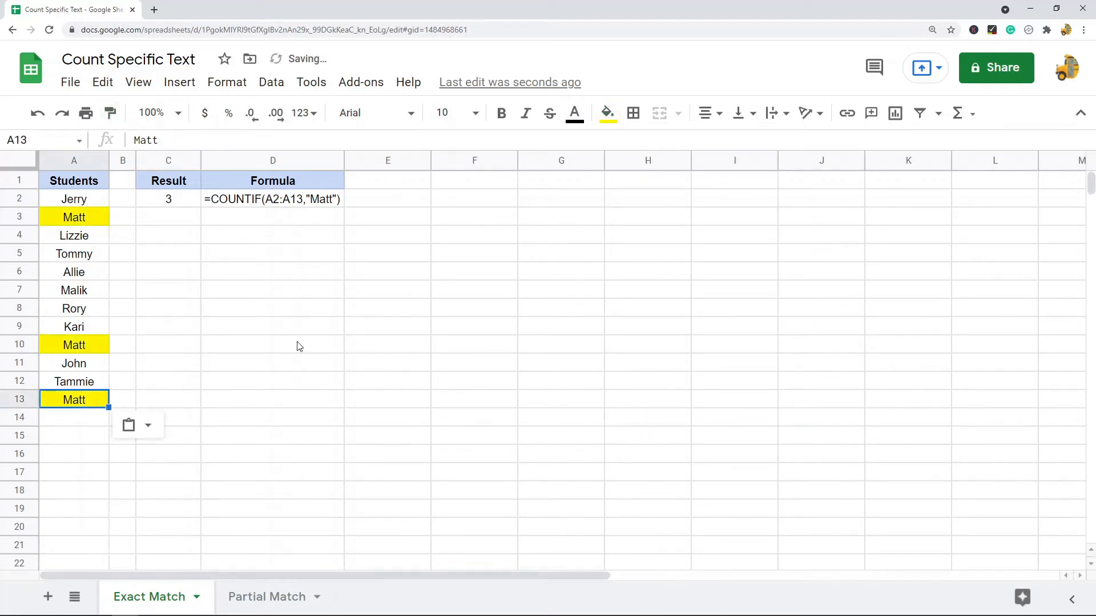
mouse_move(372, 328)
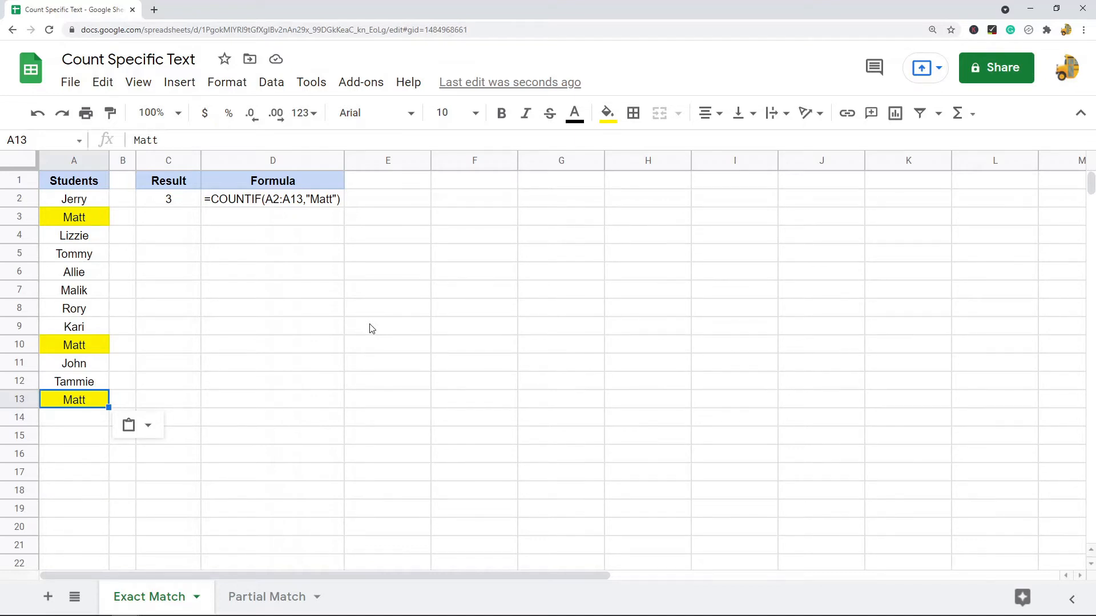
mouse_move(241, 388)
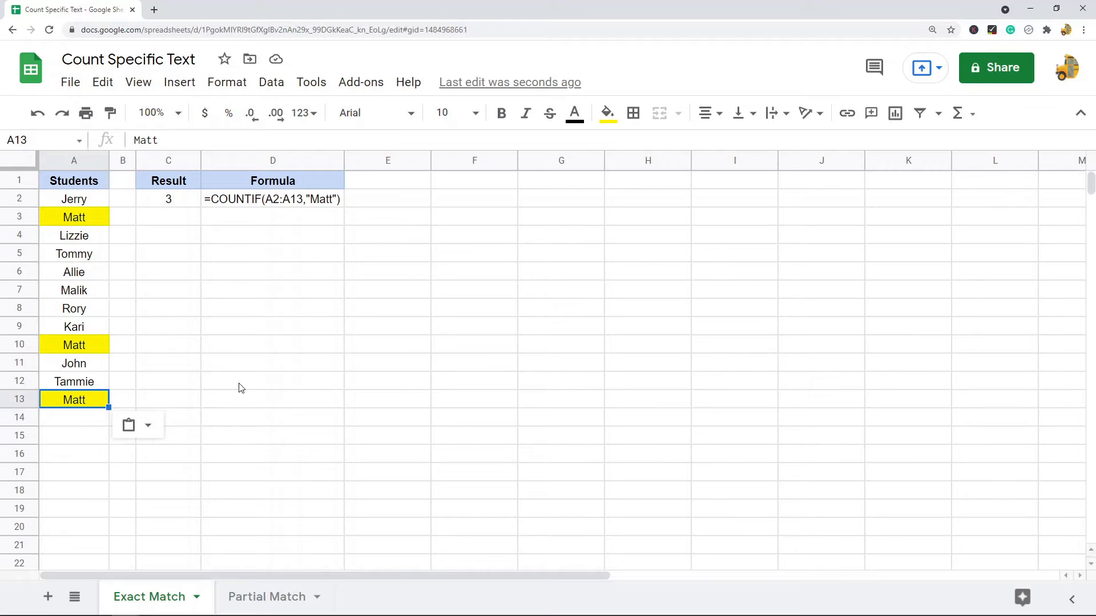
Edit the Matt names to longer ones and autofit the Students column to show them
double_click(73, 399)
text( Jo)
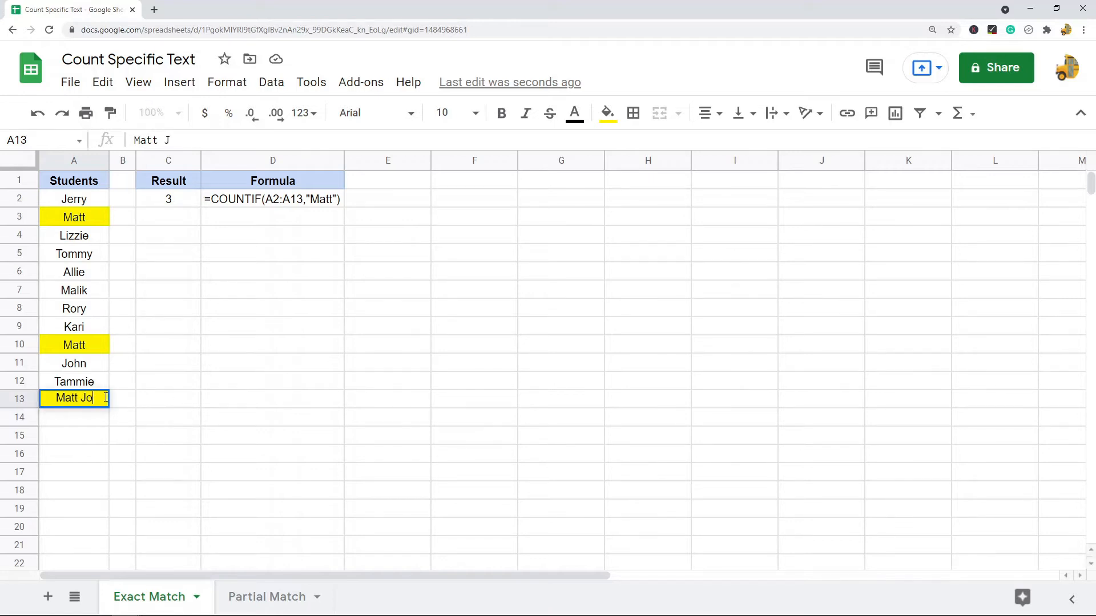
click(73, 345)
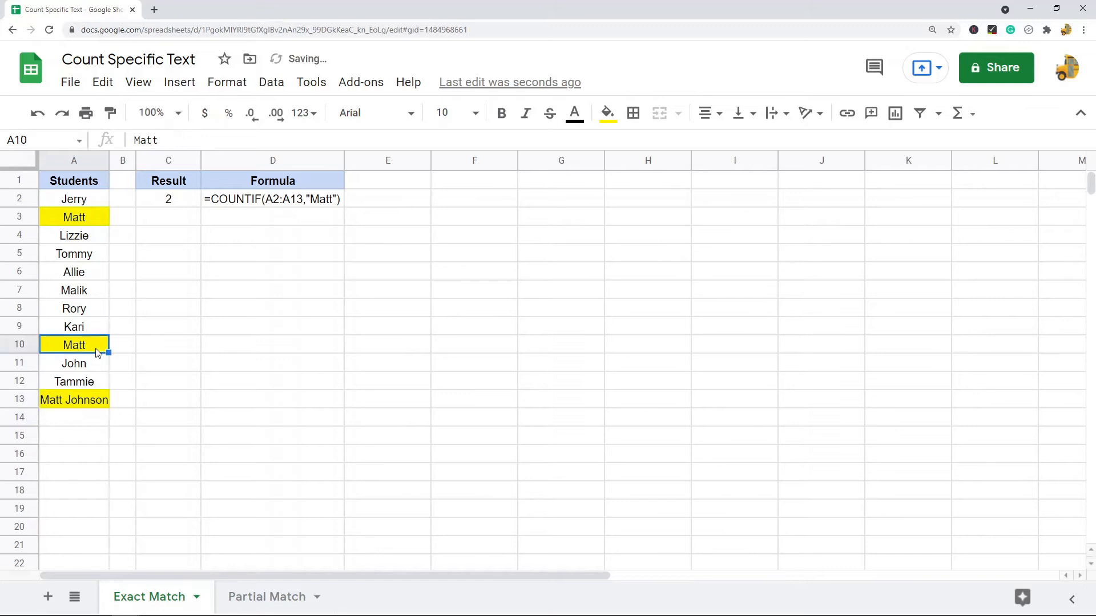
text(Anderson)
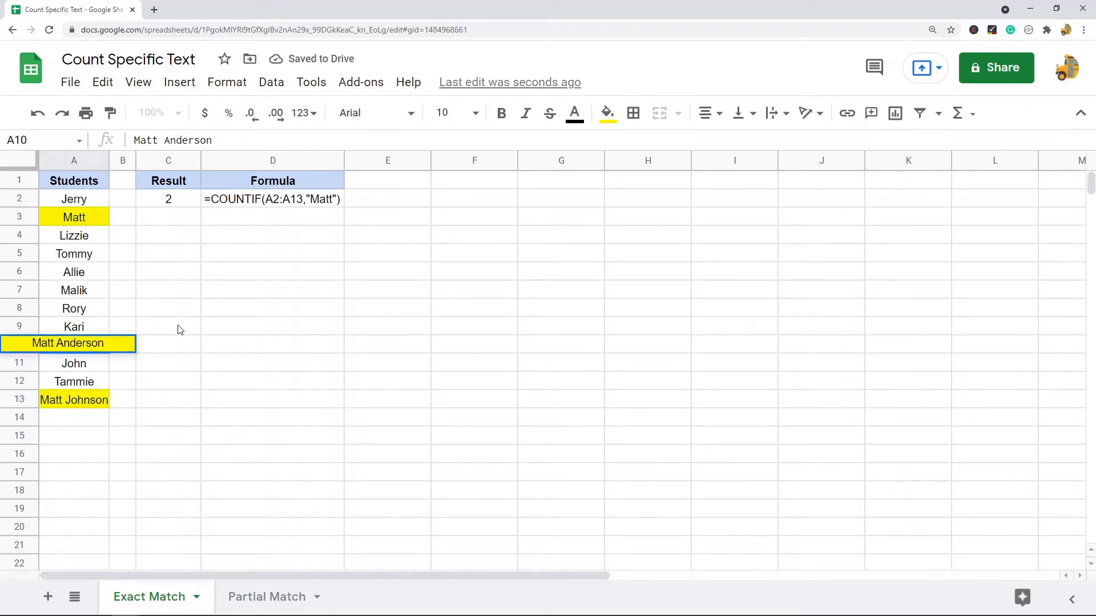
click(73, 161)
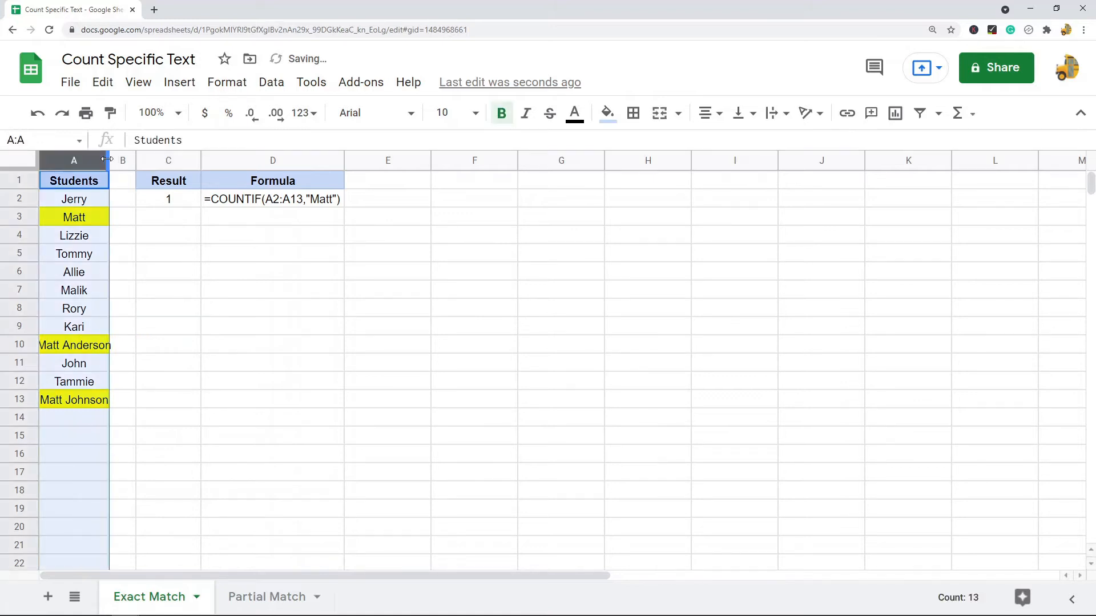
click(183, 199)
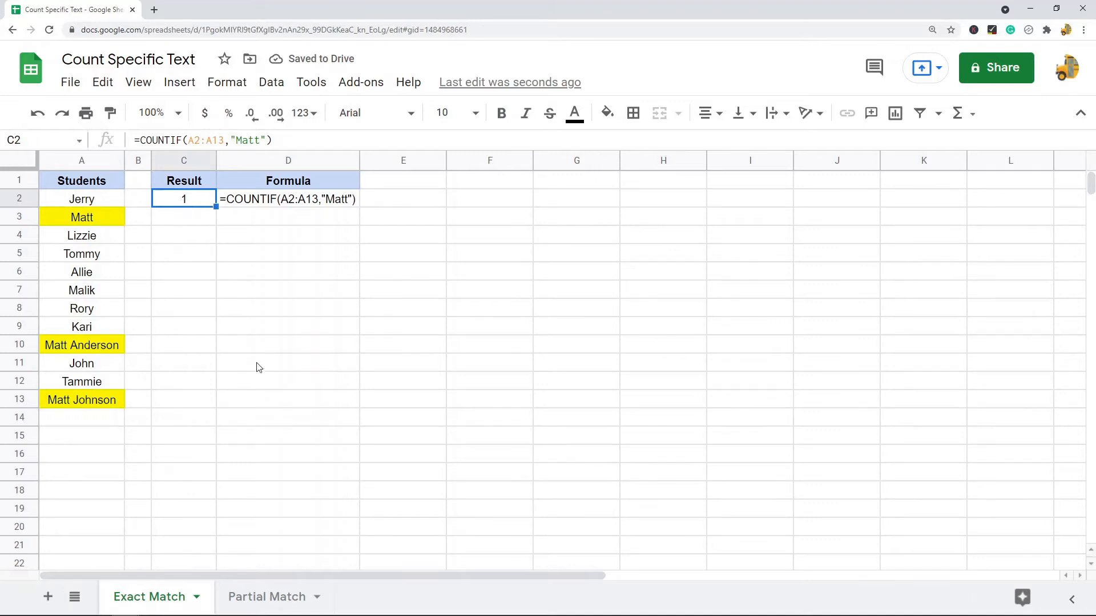
mouse_move(363, 206)
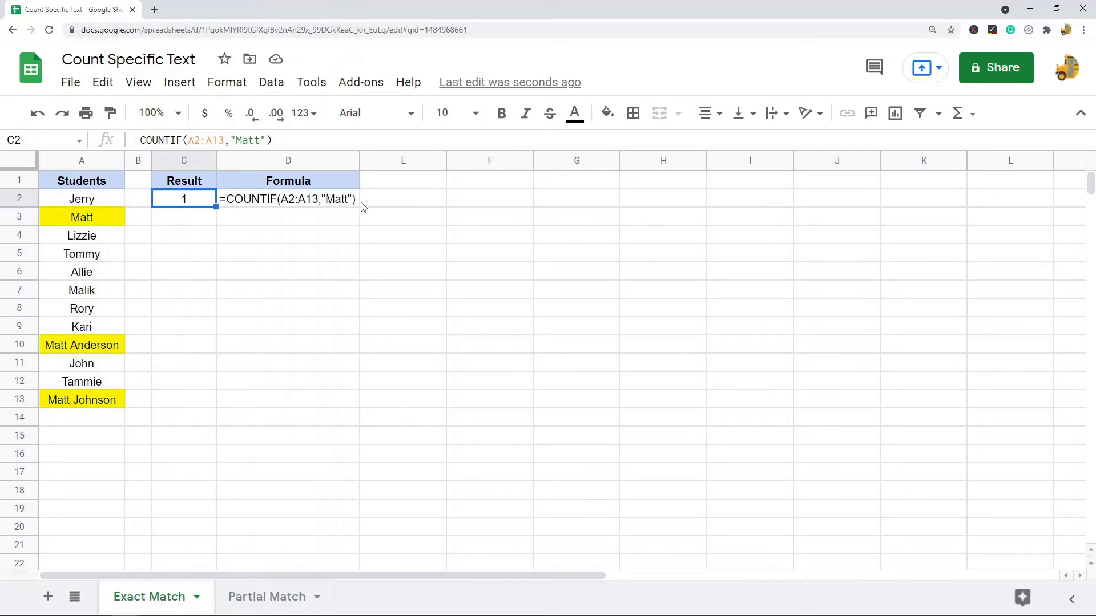
Review the Matt cell in A3 and reselect the student names A2:A13
click(81, 217)
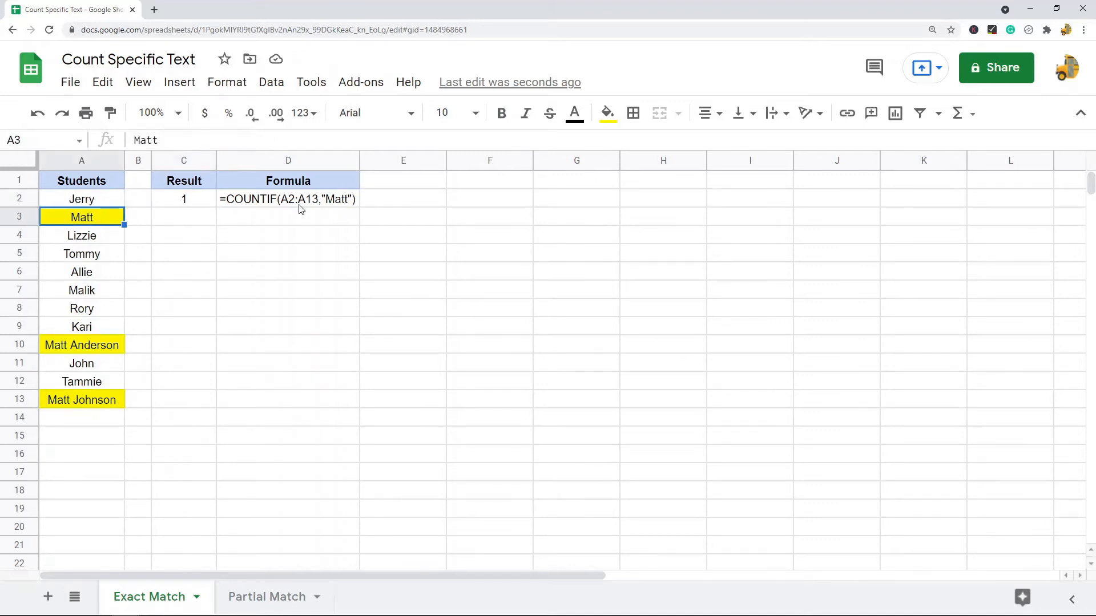
click(287, 345)
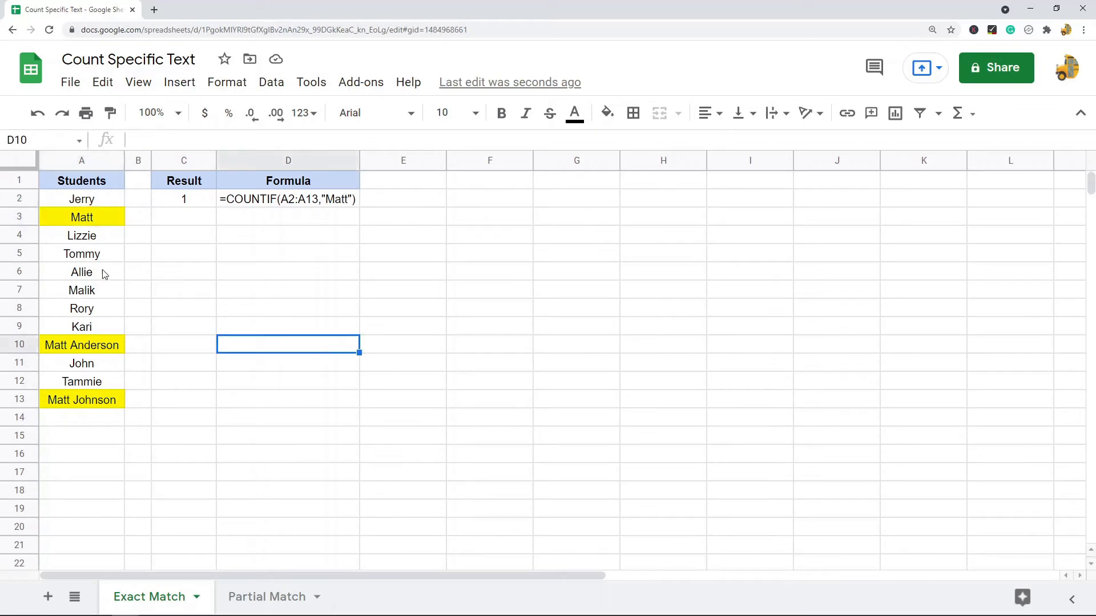
drag(81, 199, 81, 399)
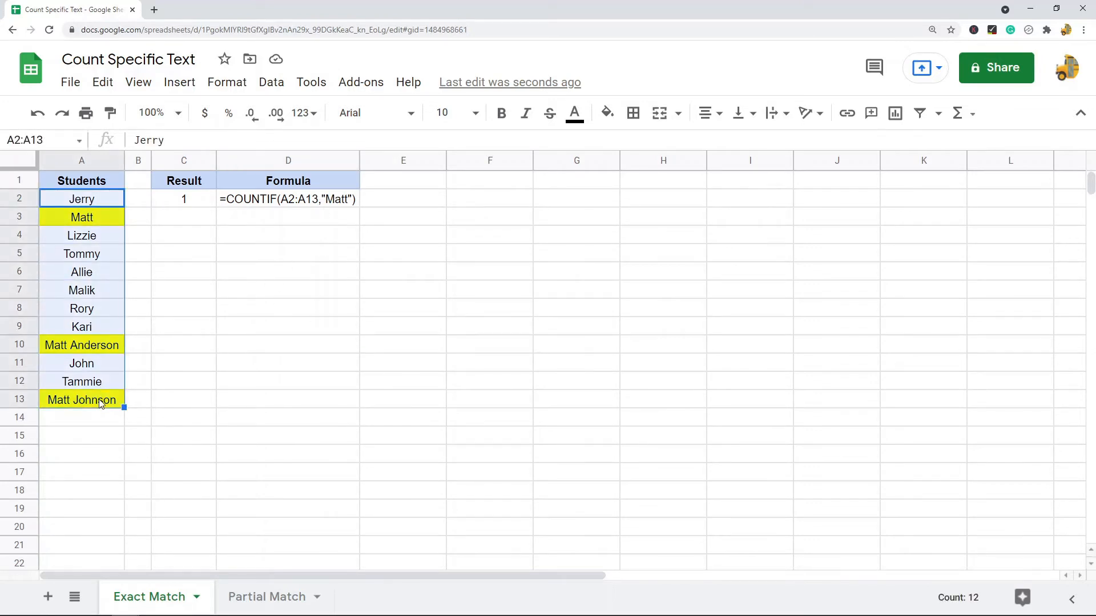
mouse_move(350, 367)
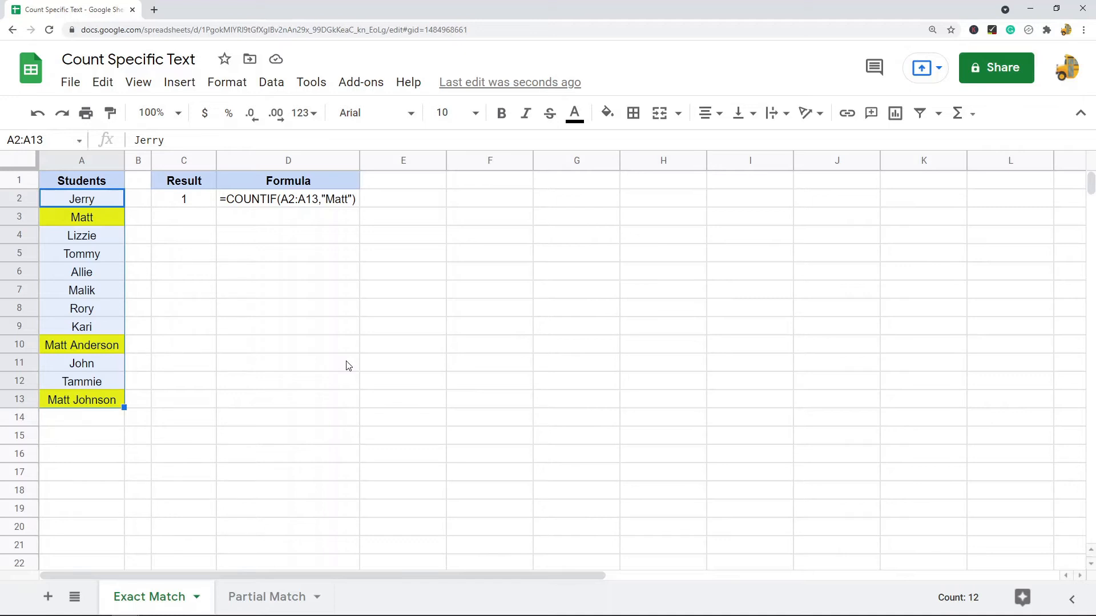
On the Partial Match sheet, enter =COUNTIF(A2:A13,"Matt") in C2, returning 1
click(267, 596)
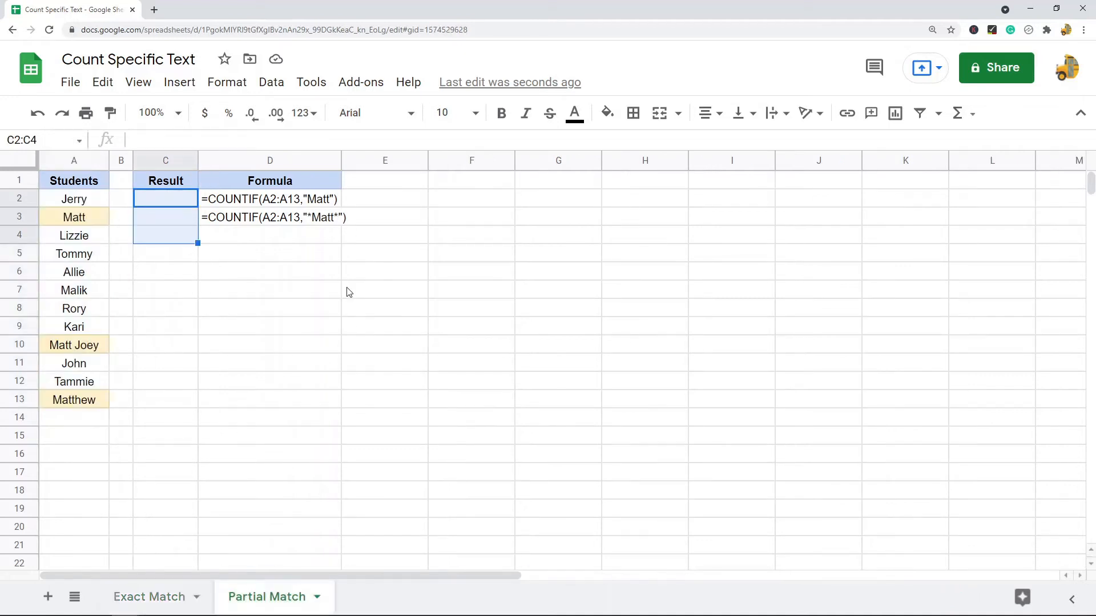
text(=)
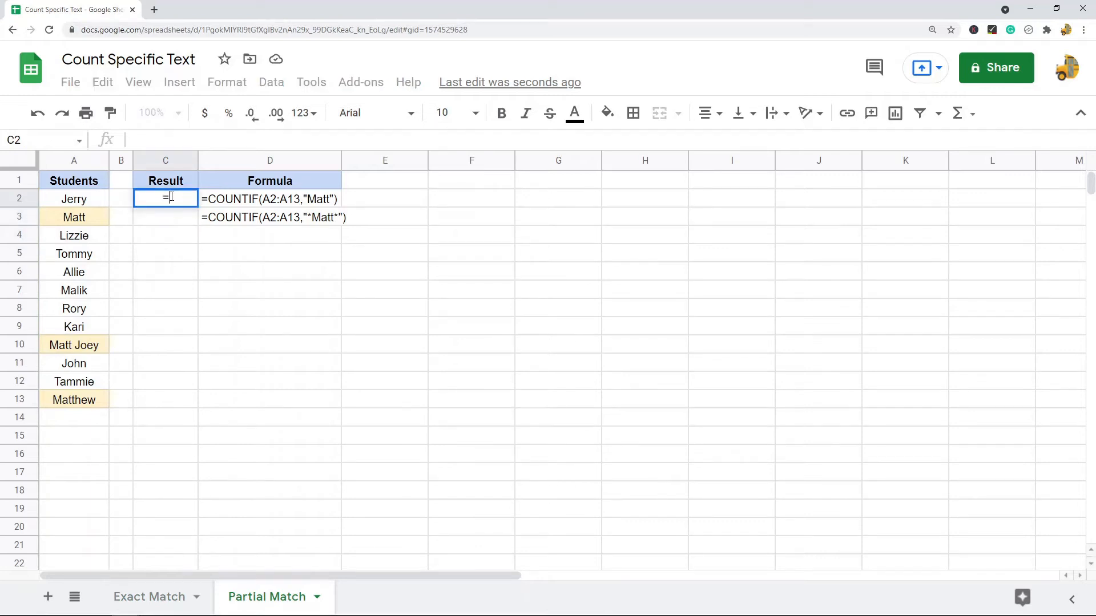
click(74, 199)
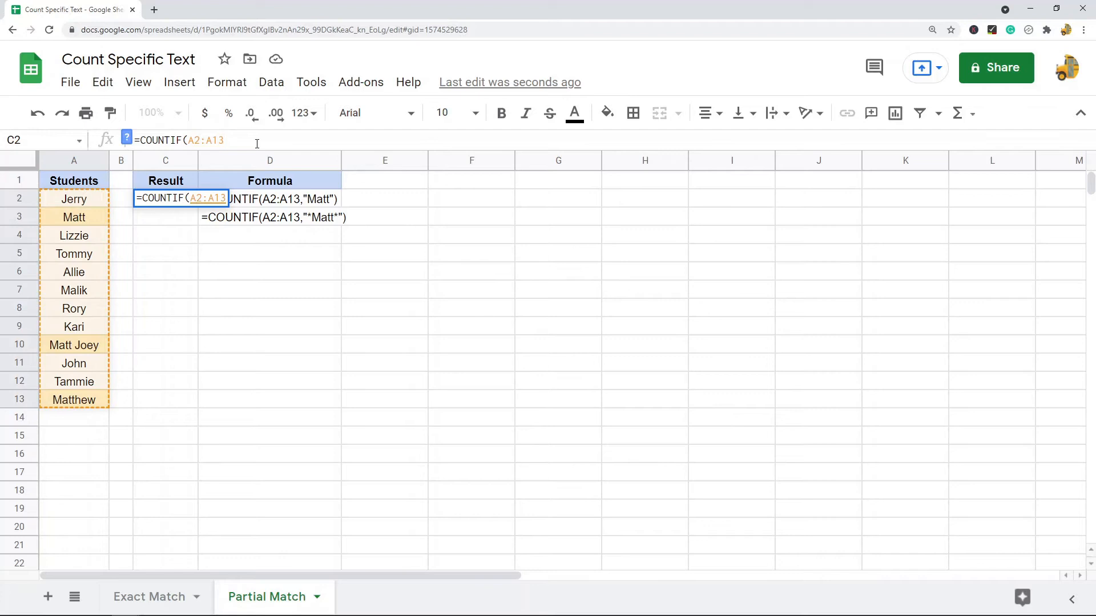
text(,"Matt")
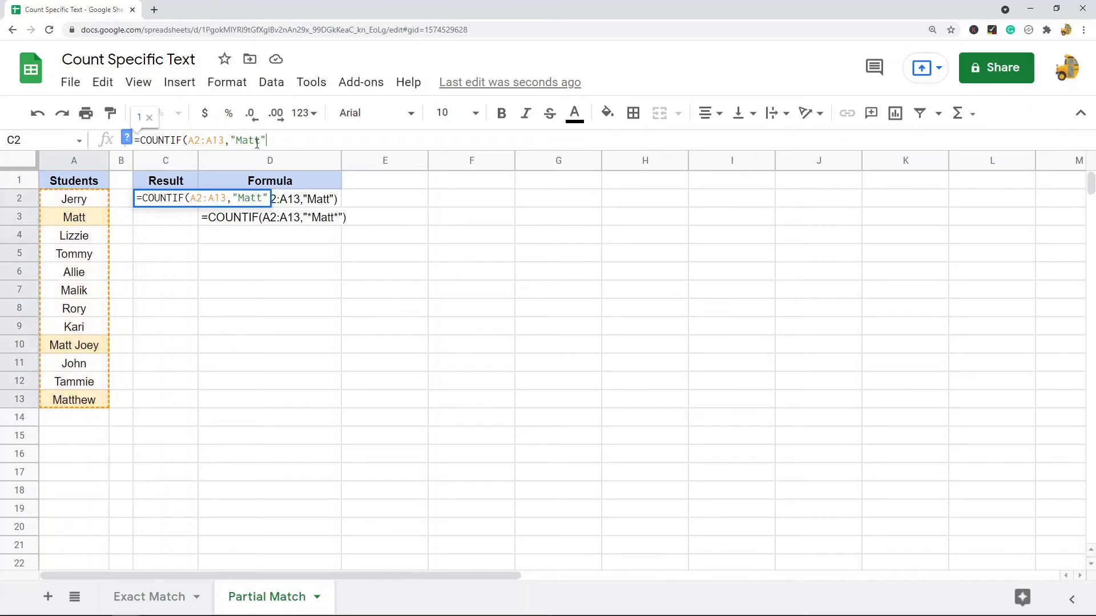
key(Enter)
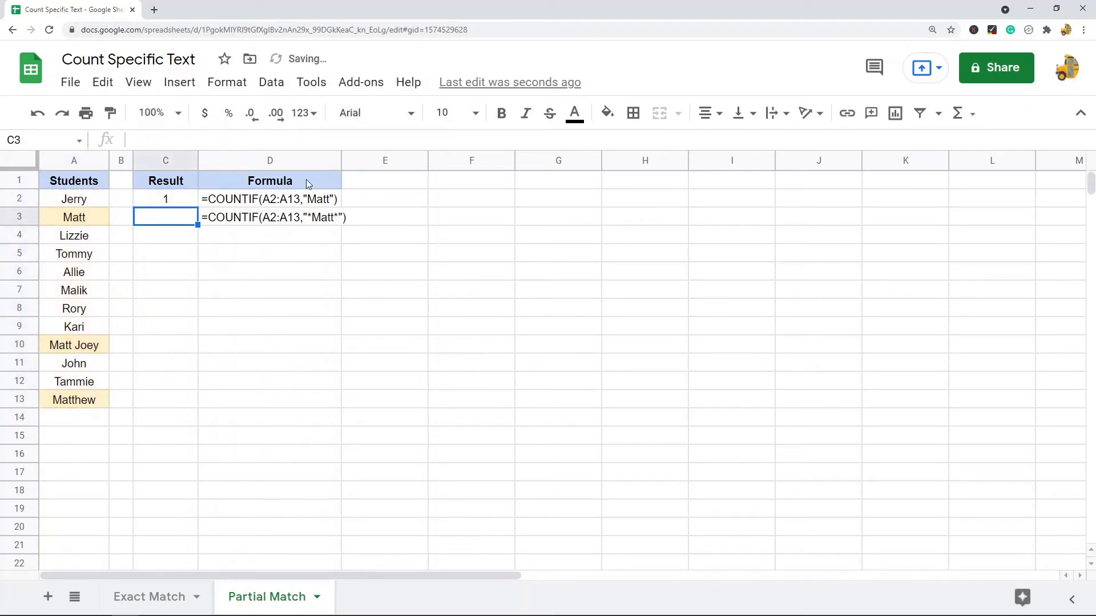
Enter the wildcard formula =COUNTIF(A2:A13,"*Matt*") in C3, returning 3
text(=)
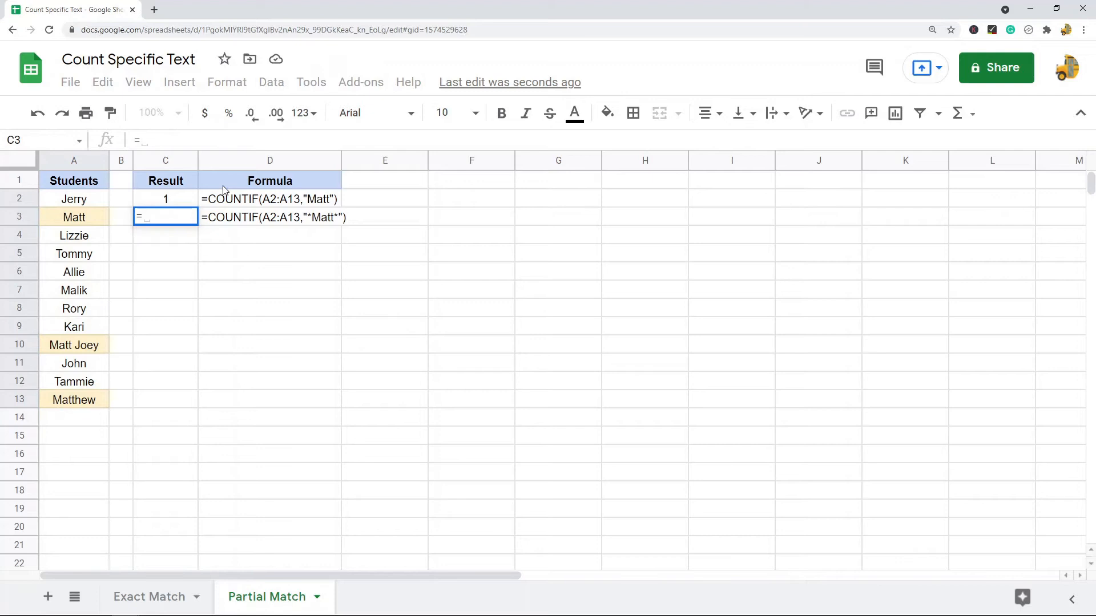
text(COUNTIF(A2:A13)
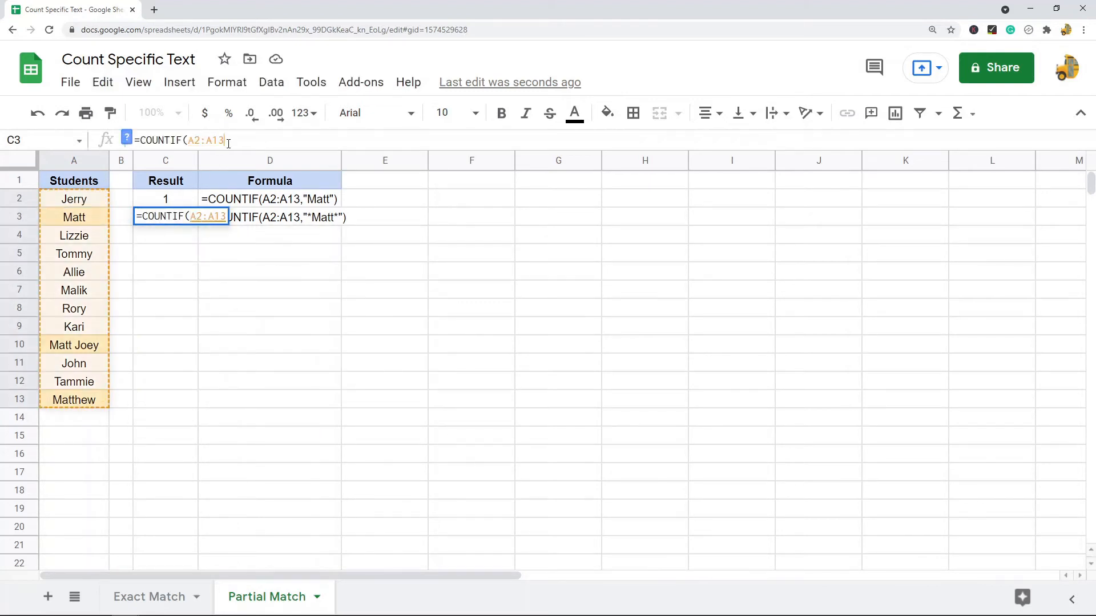
text(,)
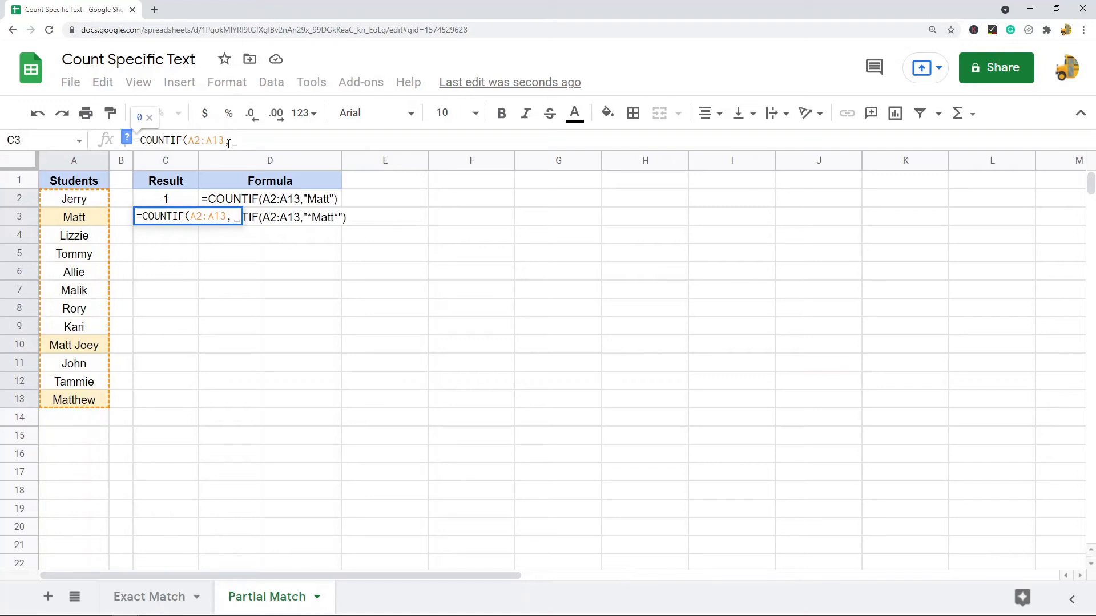
text(")
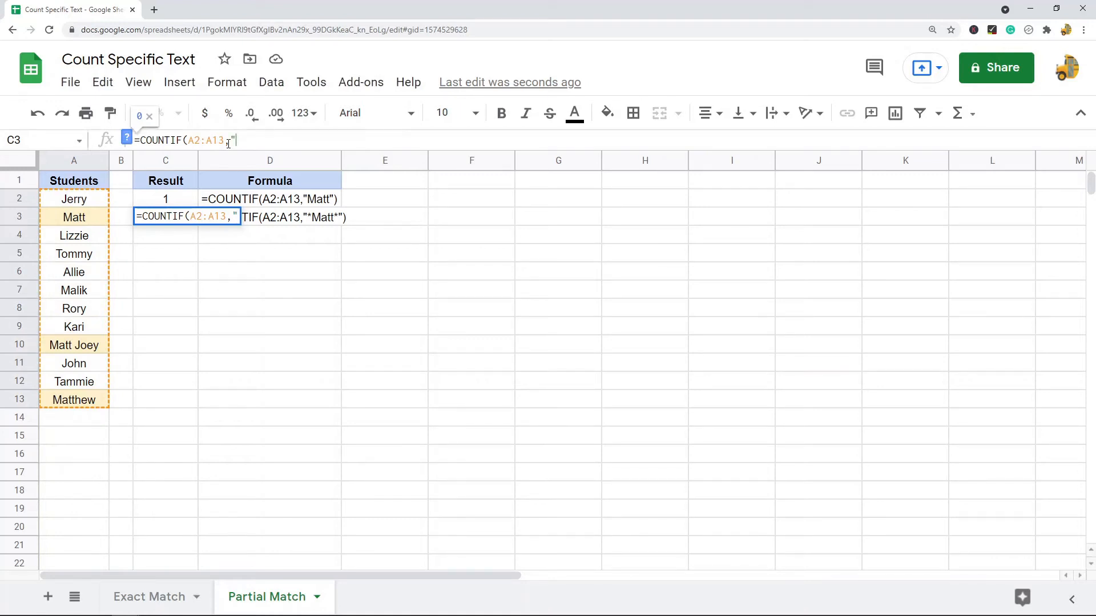
text(*)
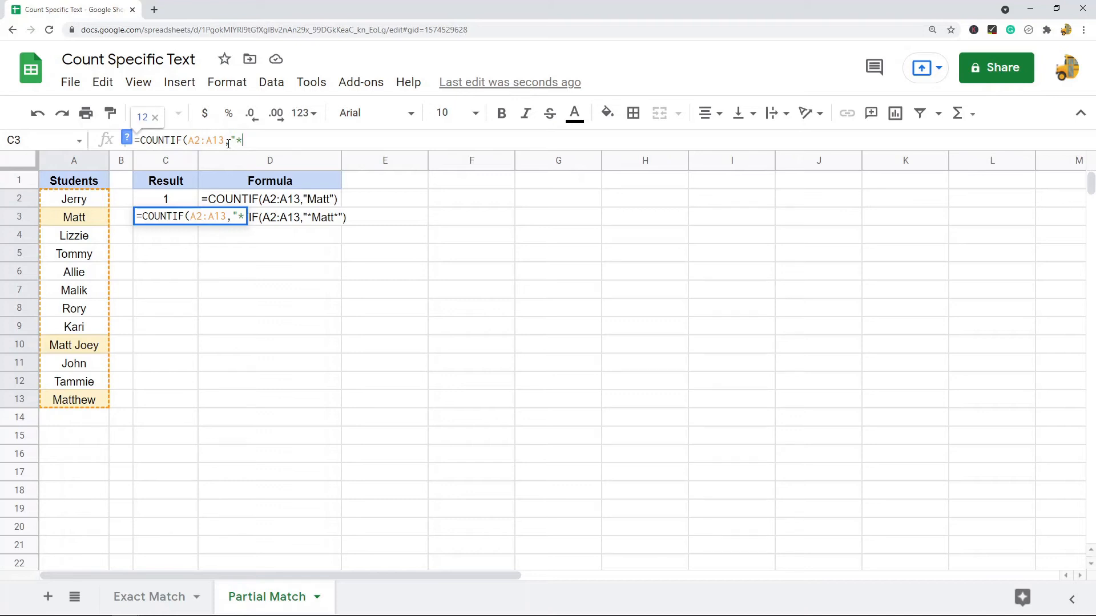
text(Ma)
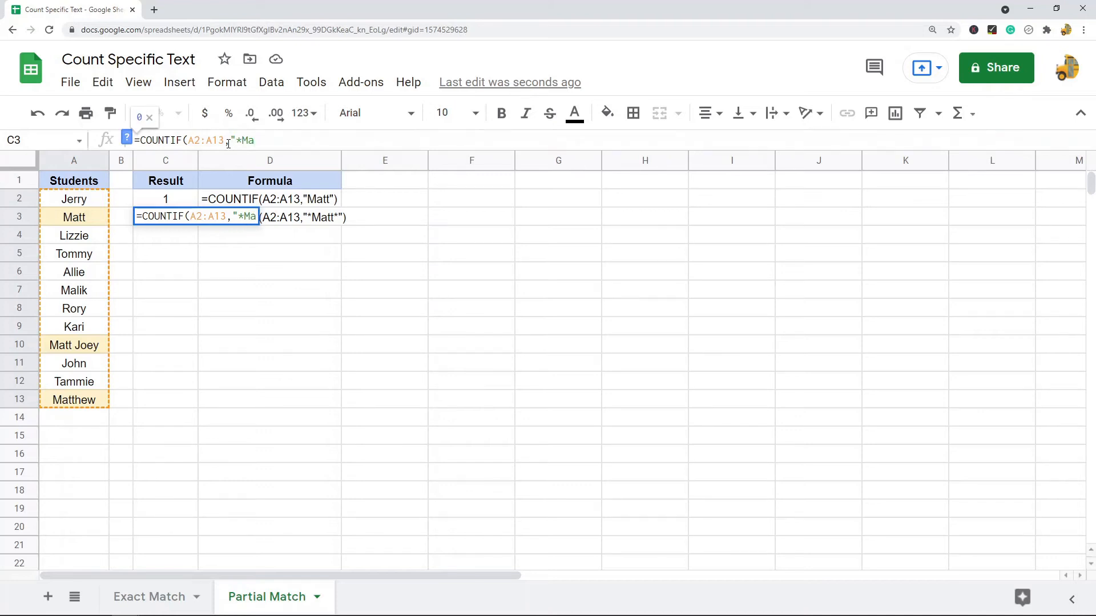
text(tt*)
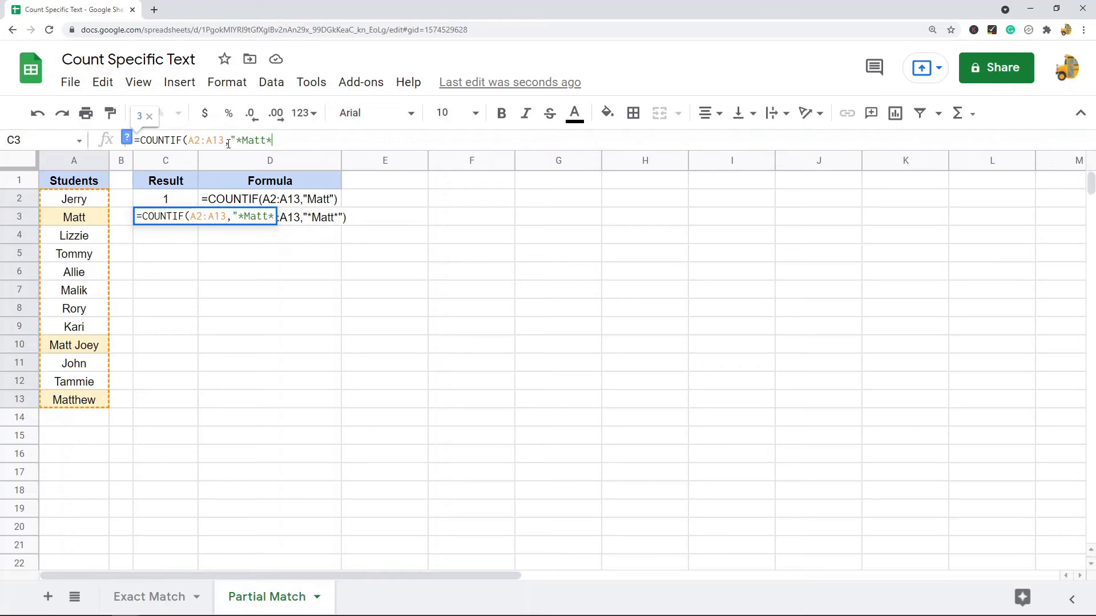
text("()
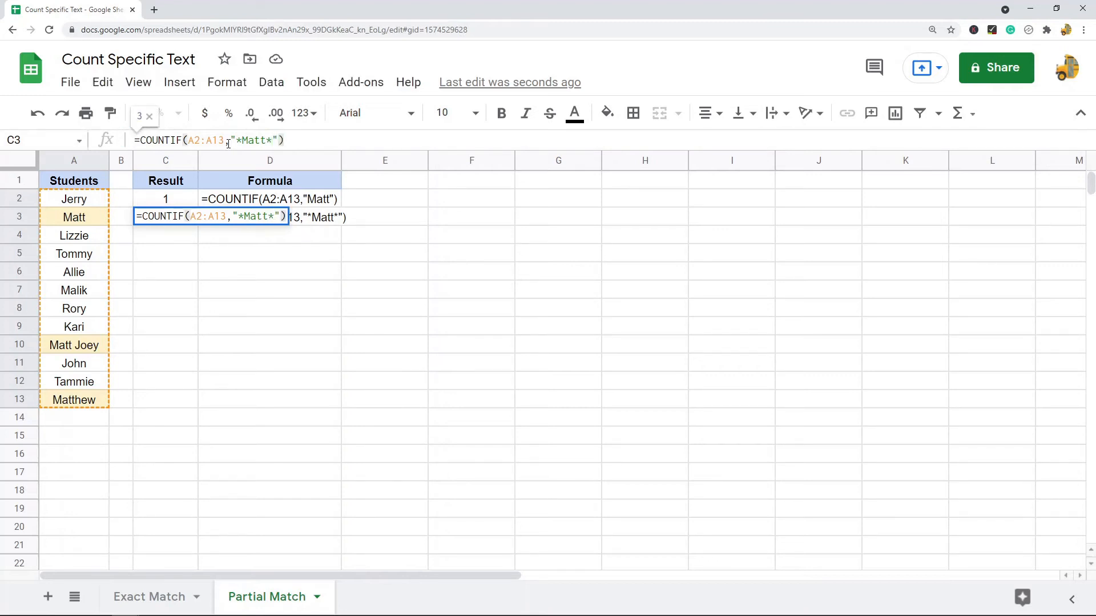
key(Enter)
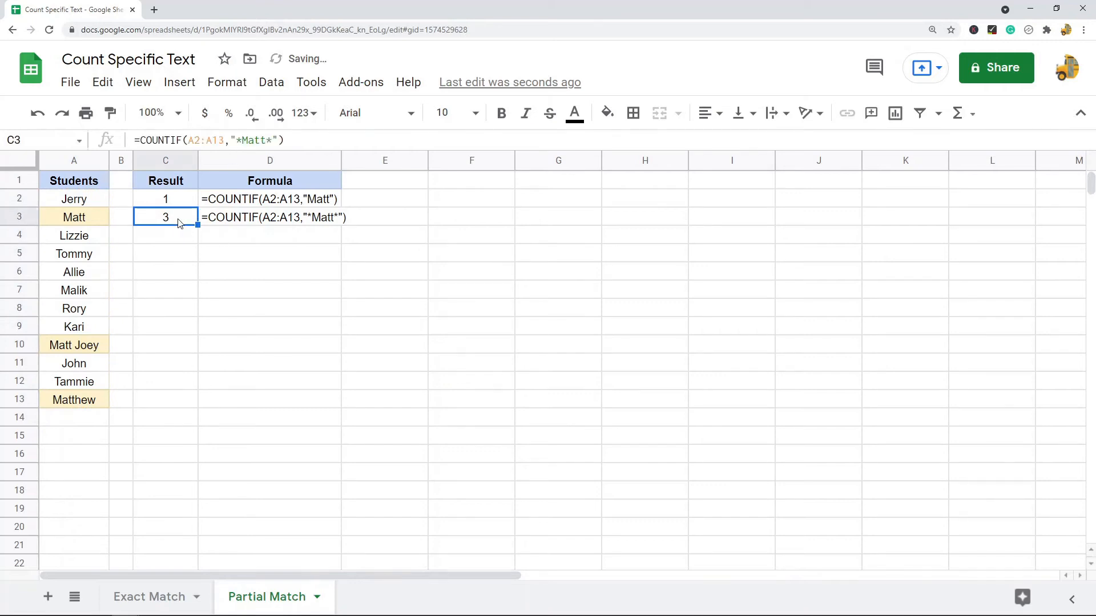
double_click(166, 217)
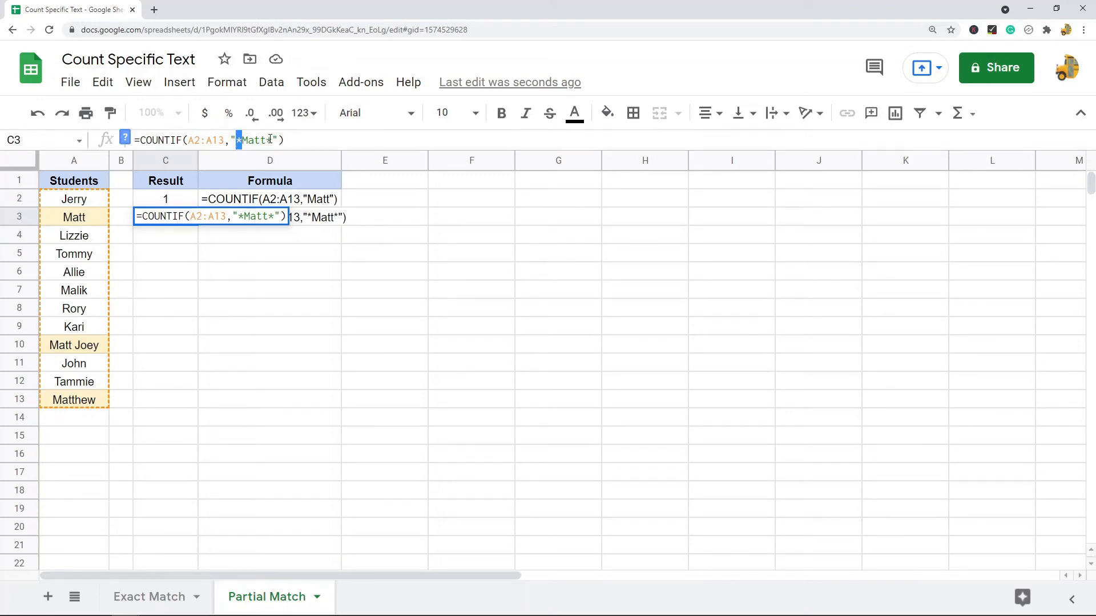
key(Enter)
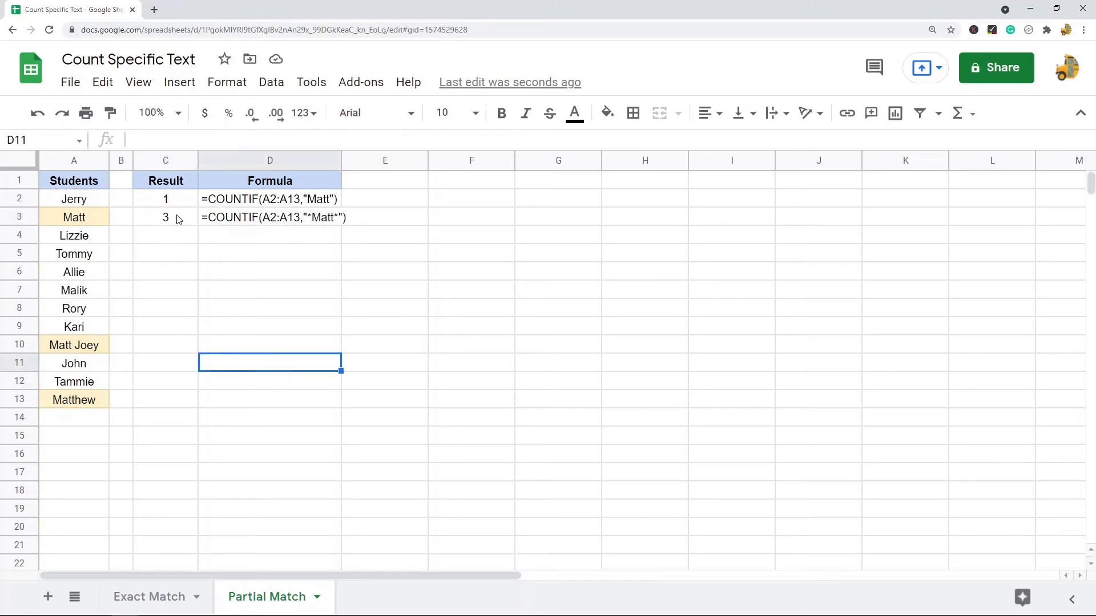
click(73, 216)
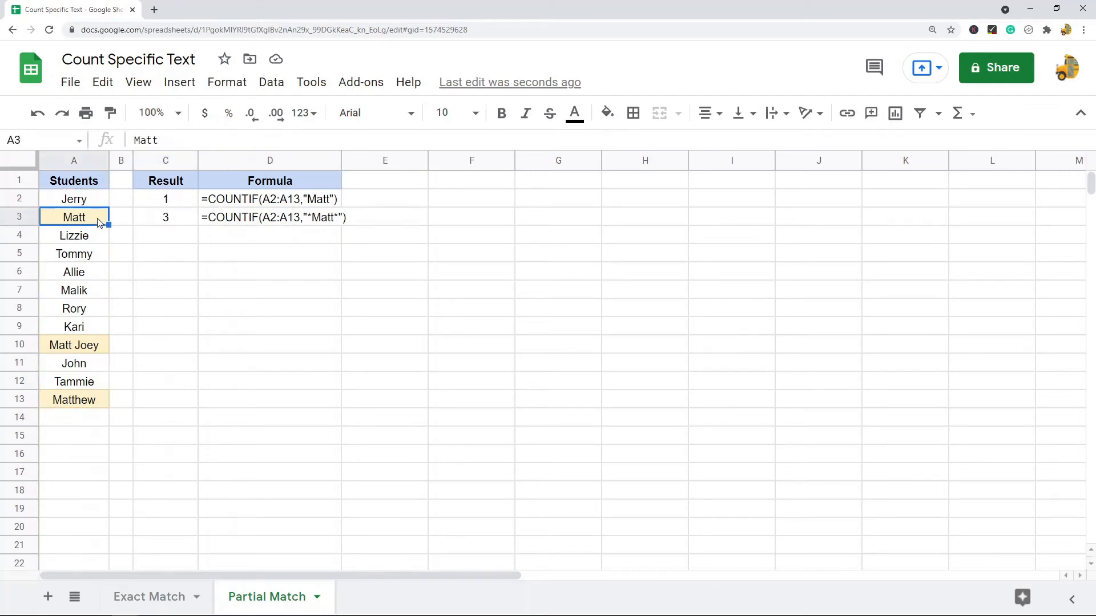
click(73, 399)
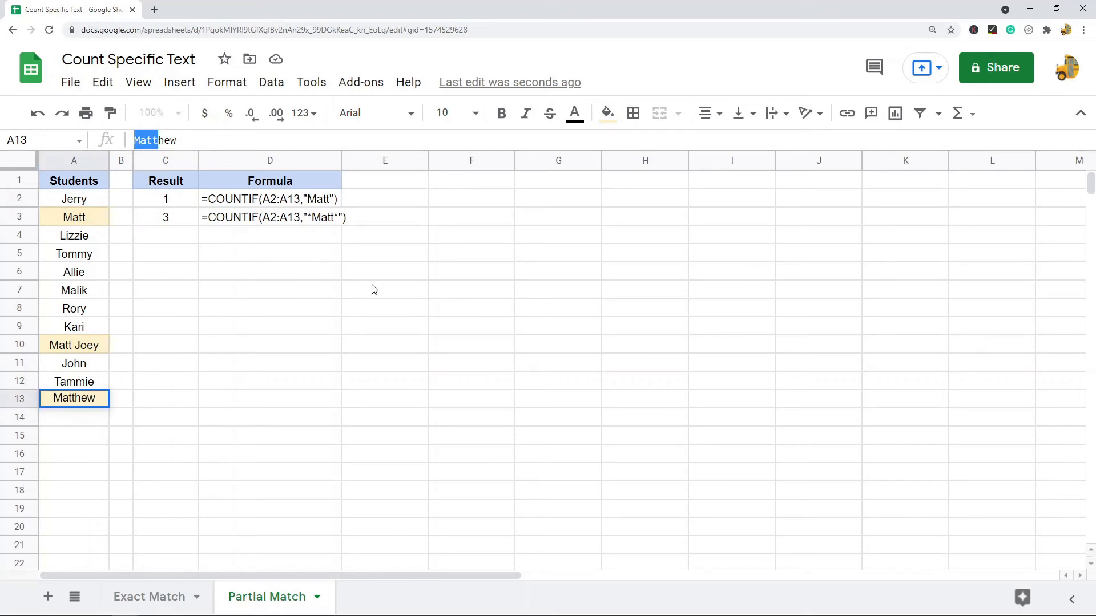
click(166, 217)
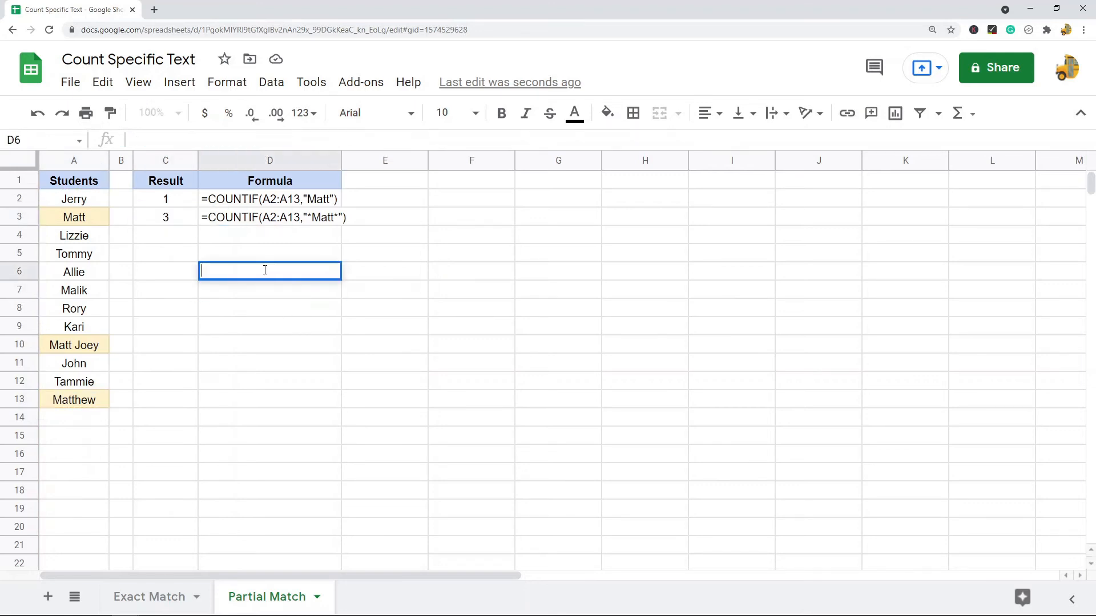
Note the asterisk as Any character, any number of characters, then view the wildcard formula in row 3
text(*)
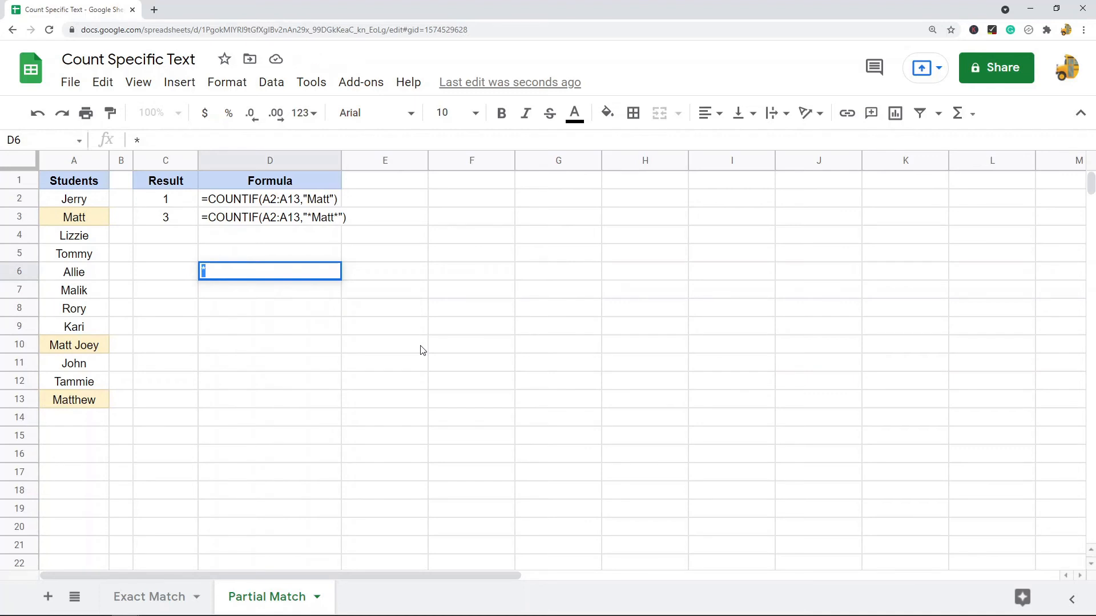
mouse_move(222, 310)
text(An)
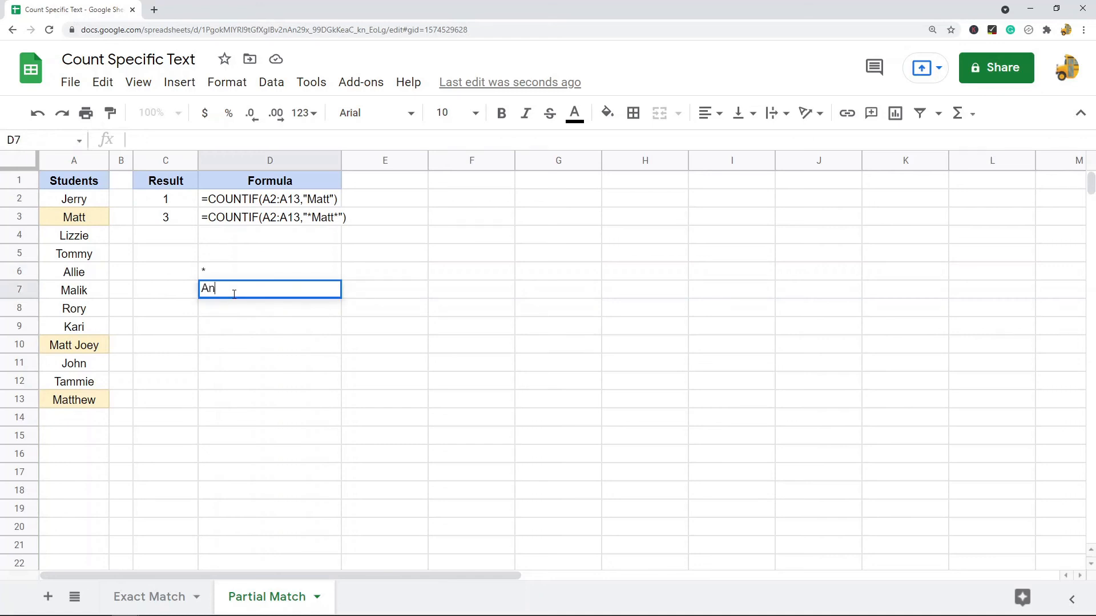
key(Enter)
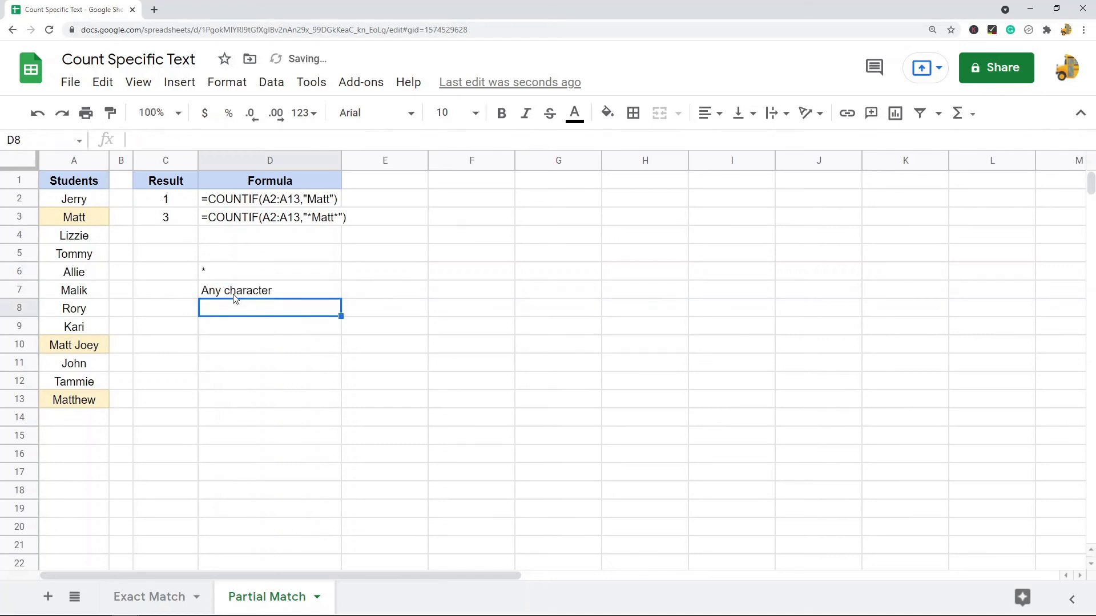
text(any number of)
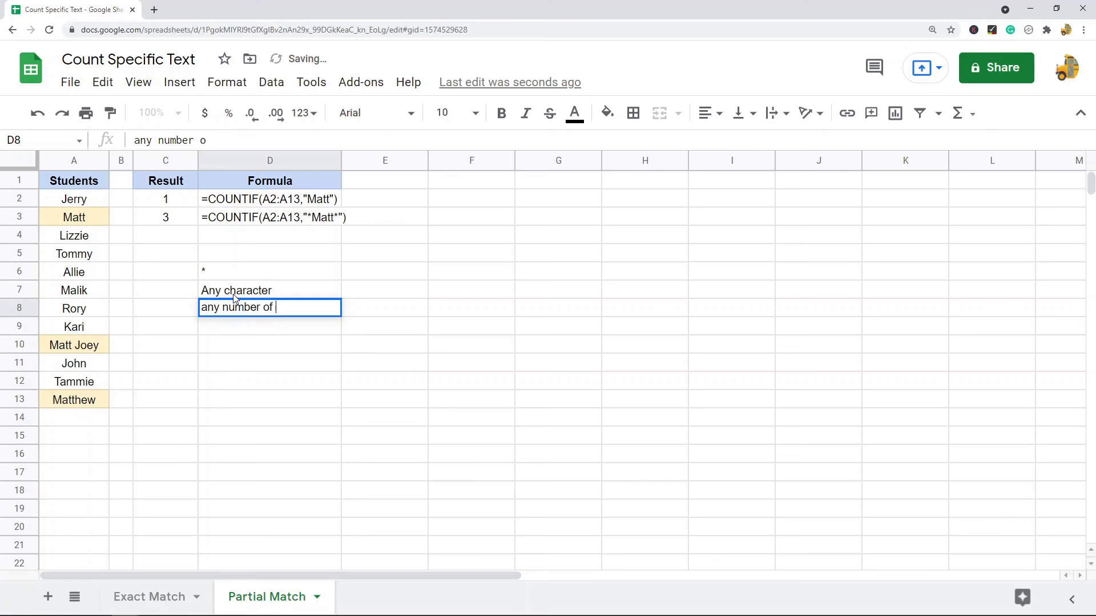
text(characters)
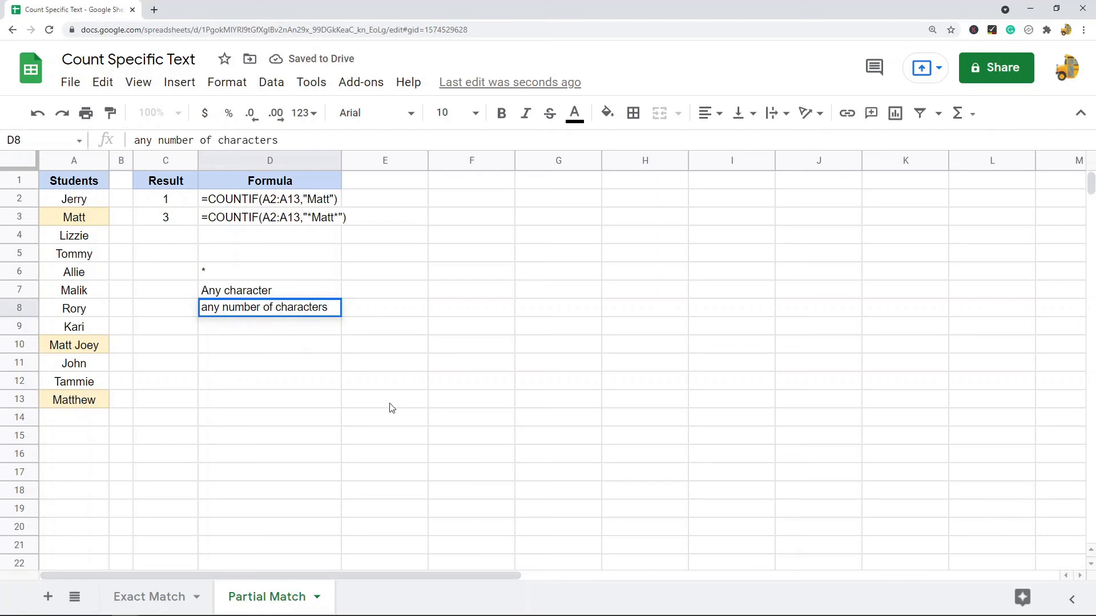
click(383, 400)
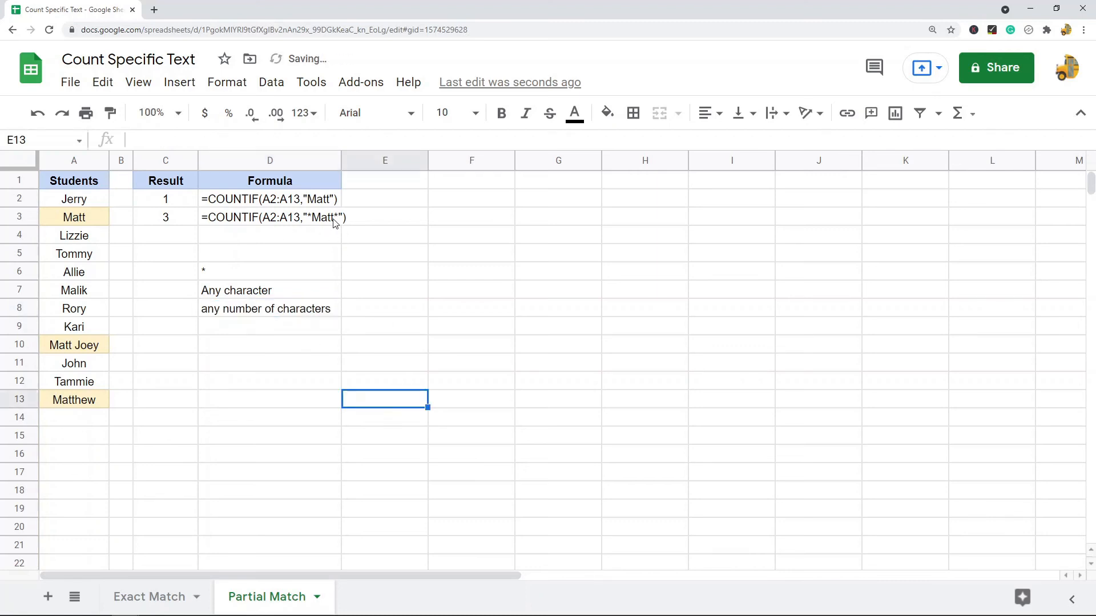
click(270, 217)
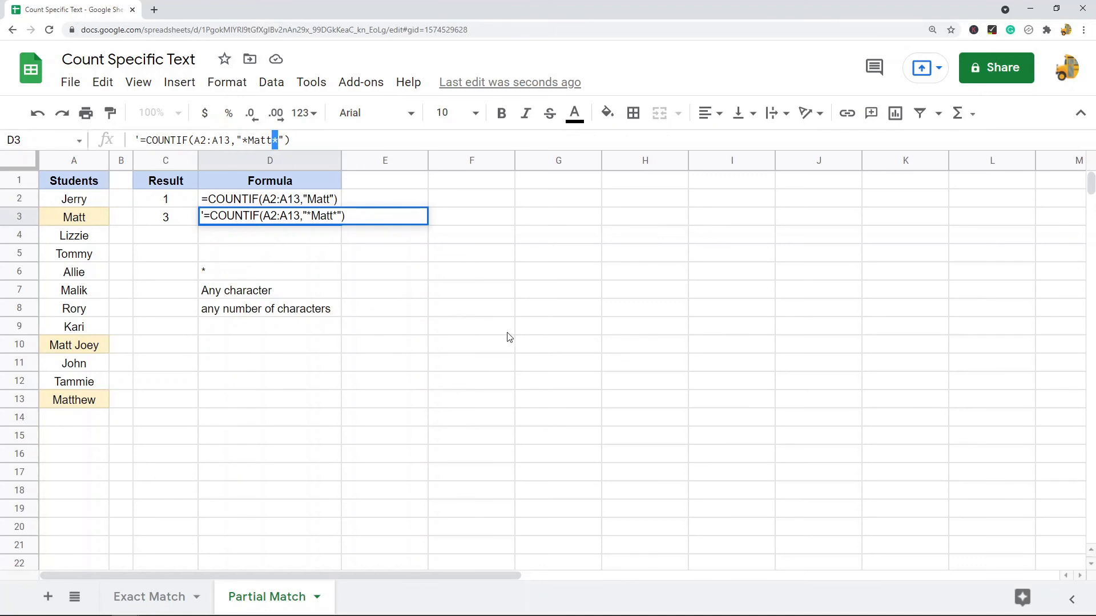
mouse_move(422, 308)
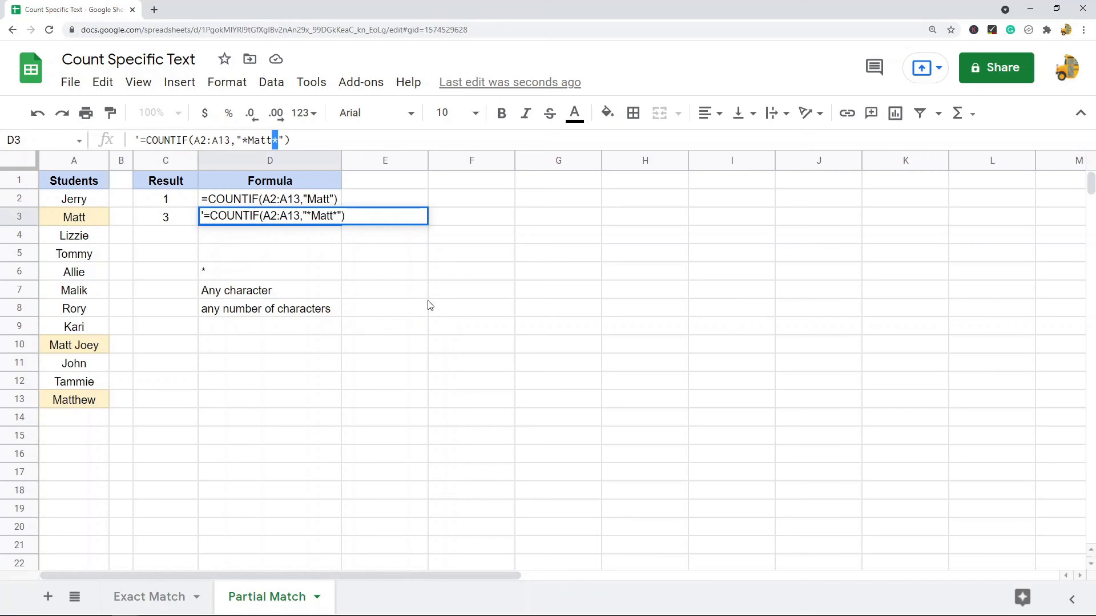
mouse_move(91, 192)
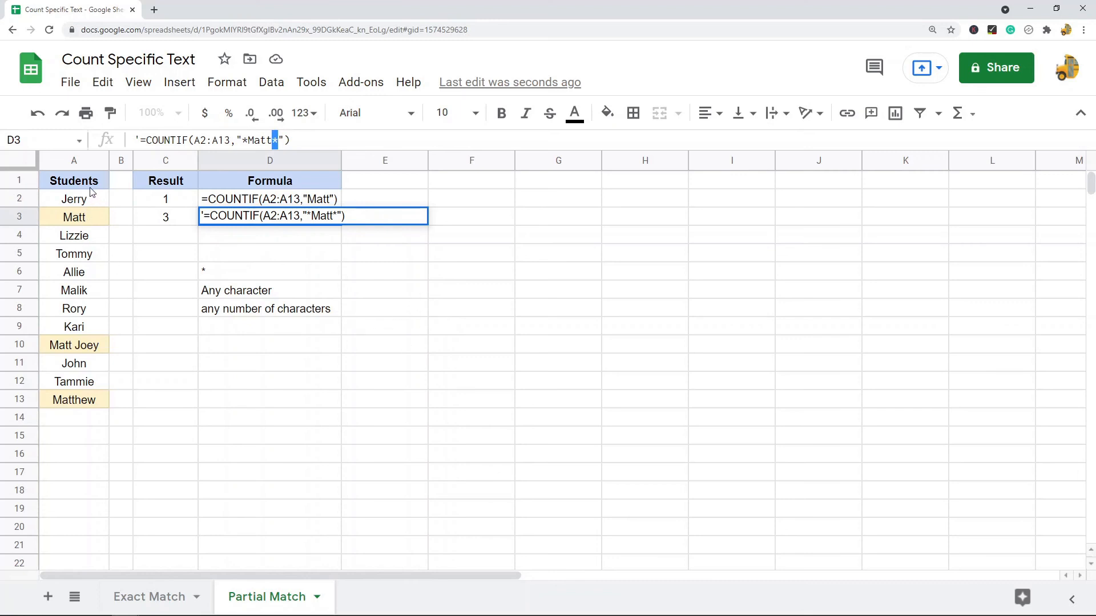
mouse_move(554, 286)
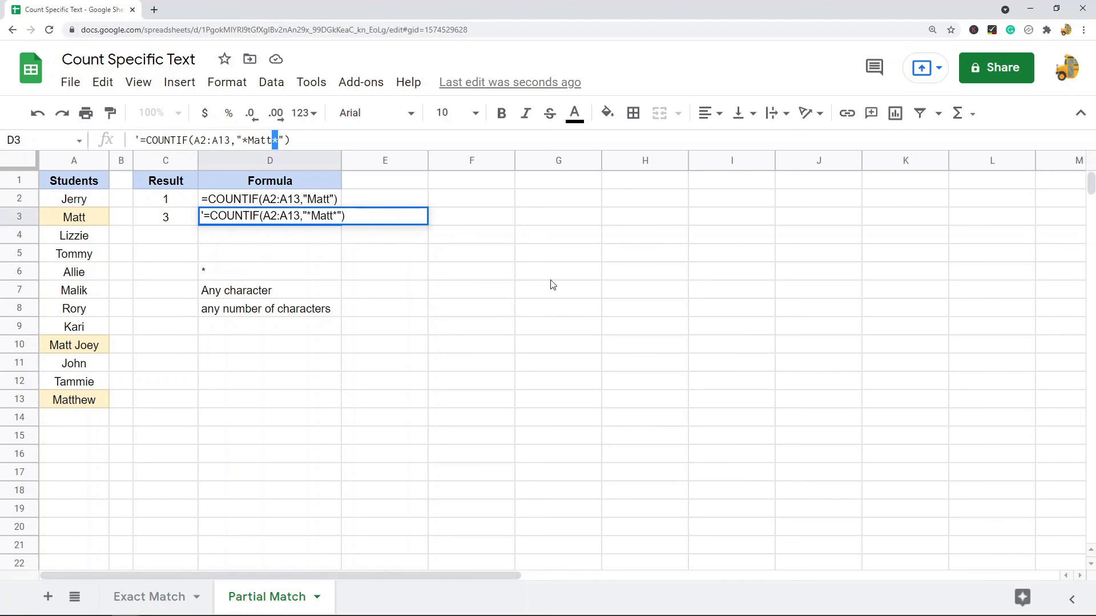
click(470, 362)
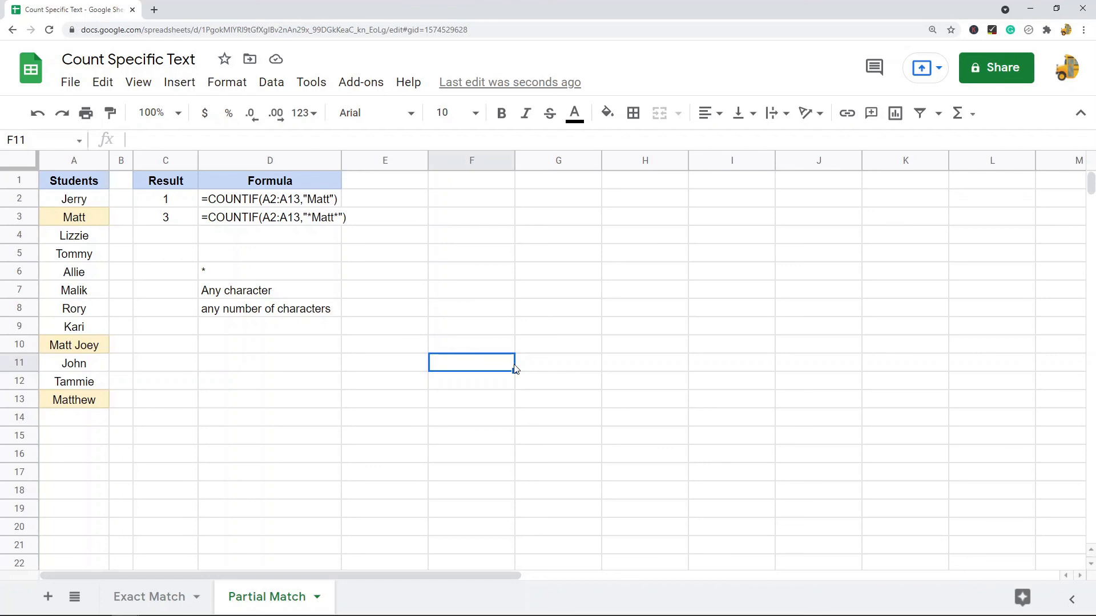
mouse_move(183, 602)
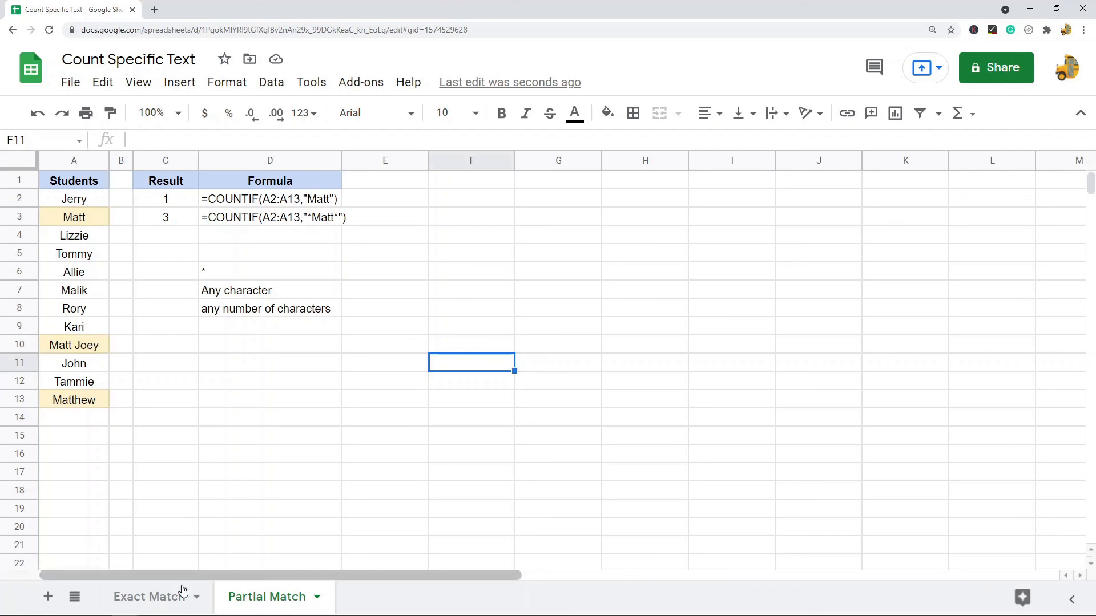
mouse_move(395, 467)
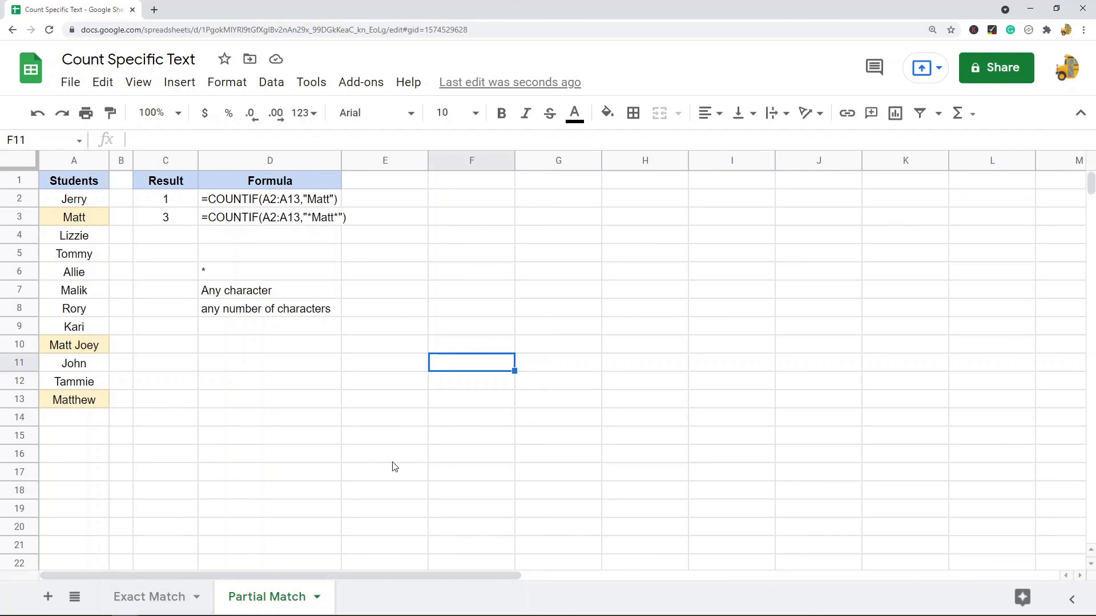
mouse_move(276, 380)
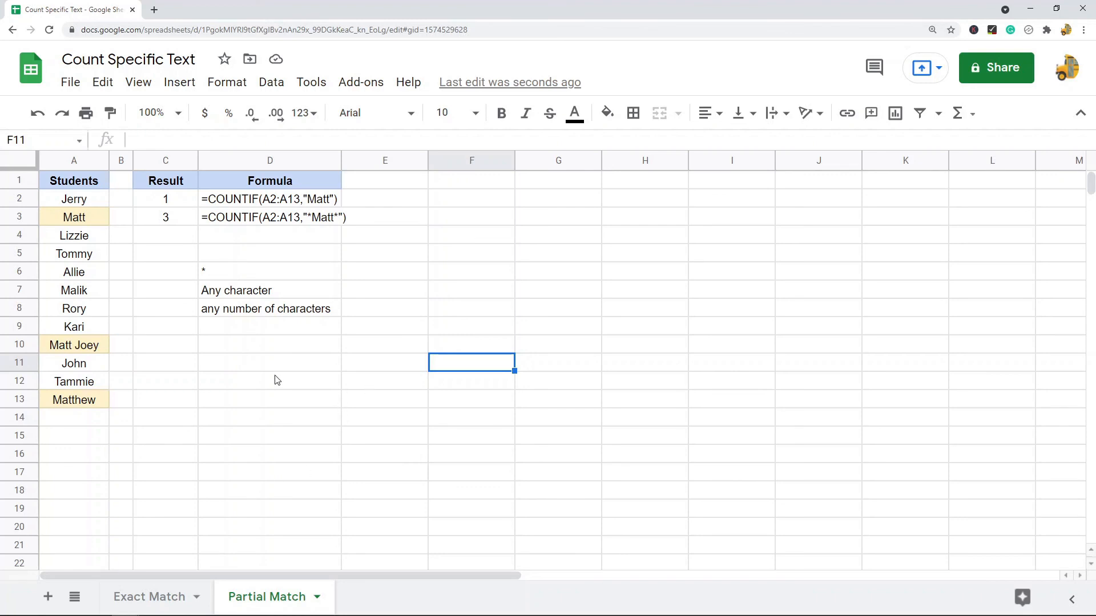
mouse_move(329, 353)
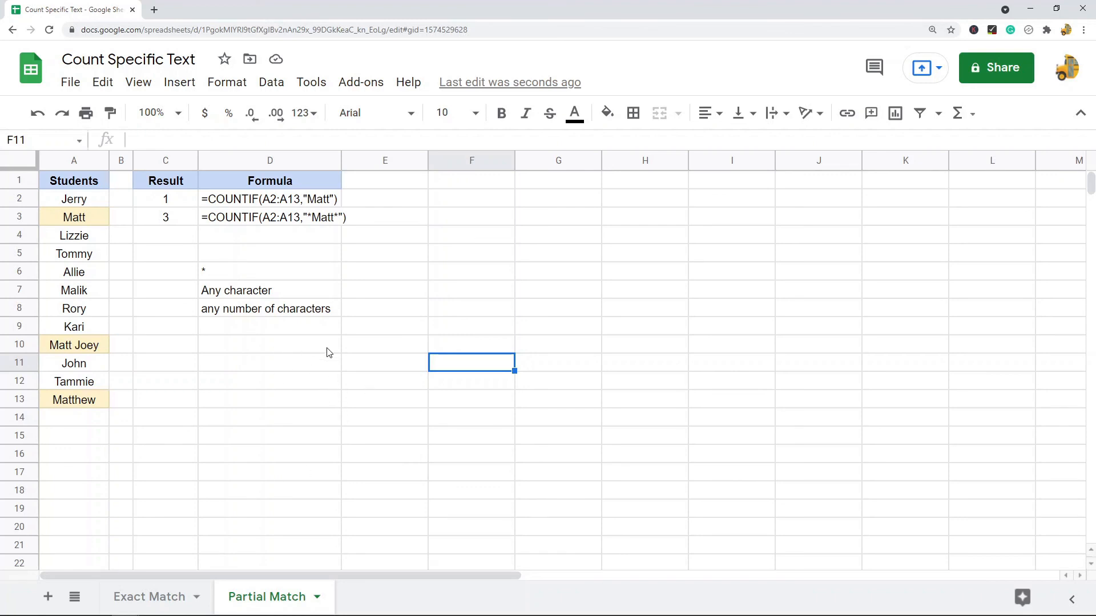
mouse_move(271, 306)
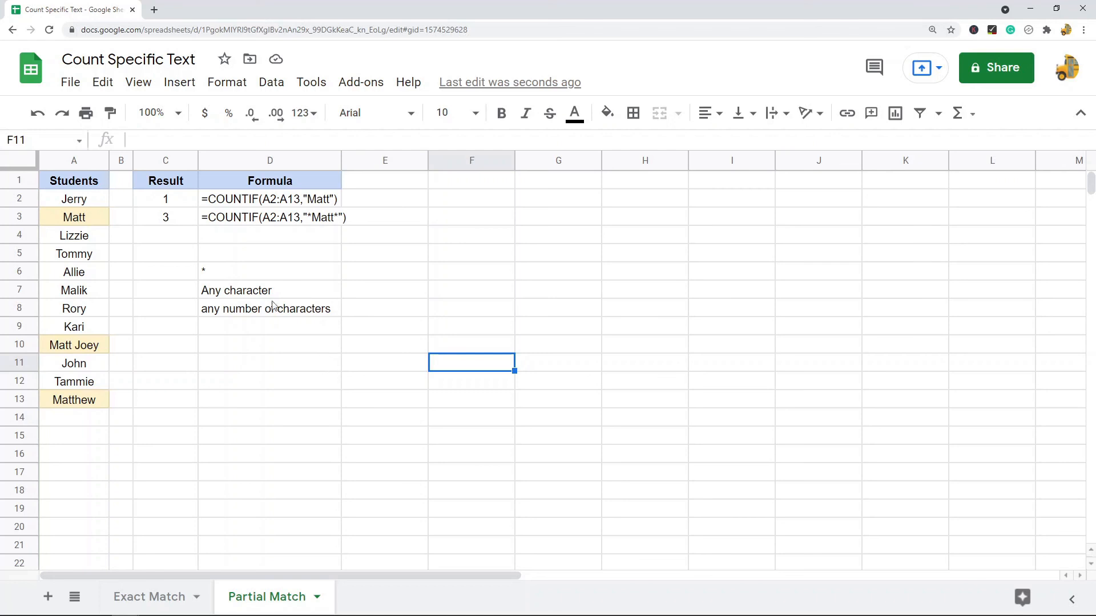
mouse_move(252, 275)
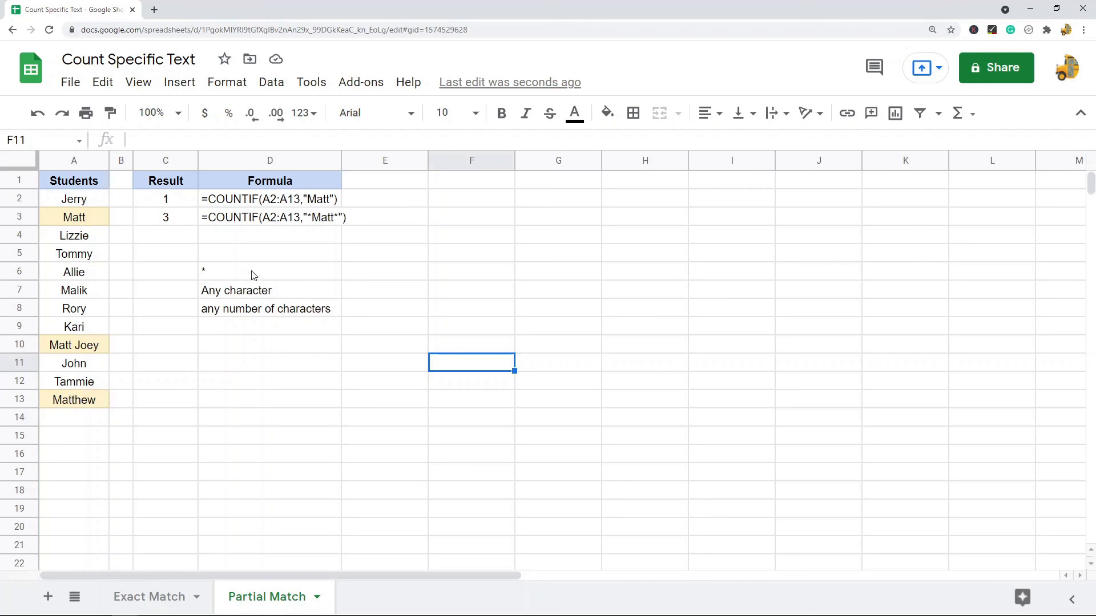
mouse_move(254, 275)
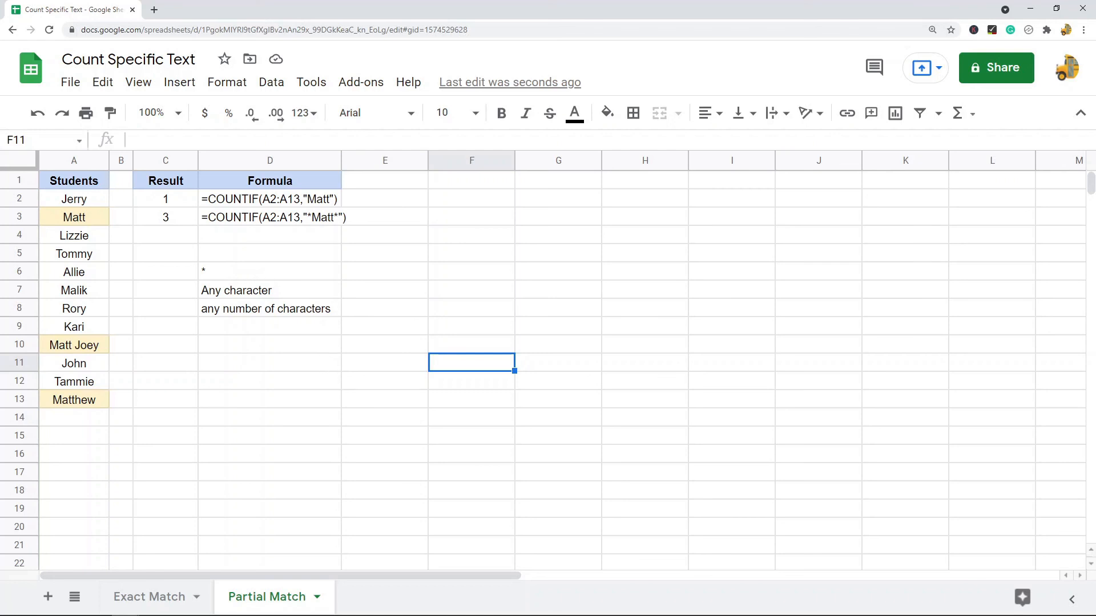